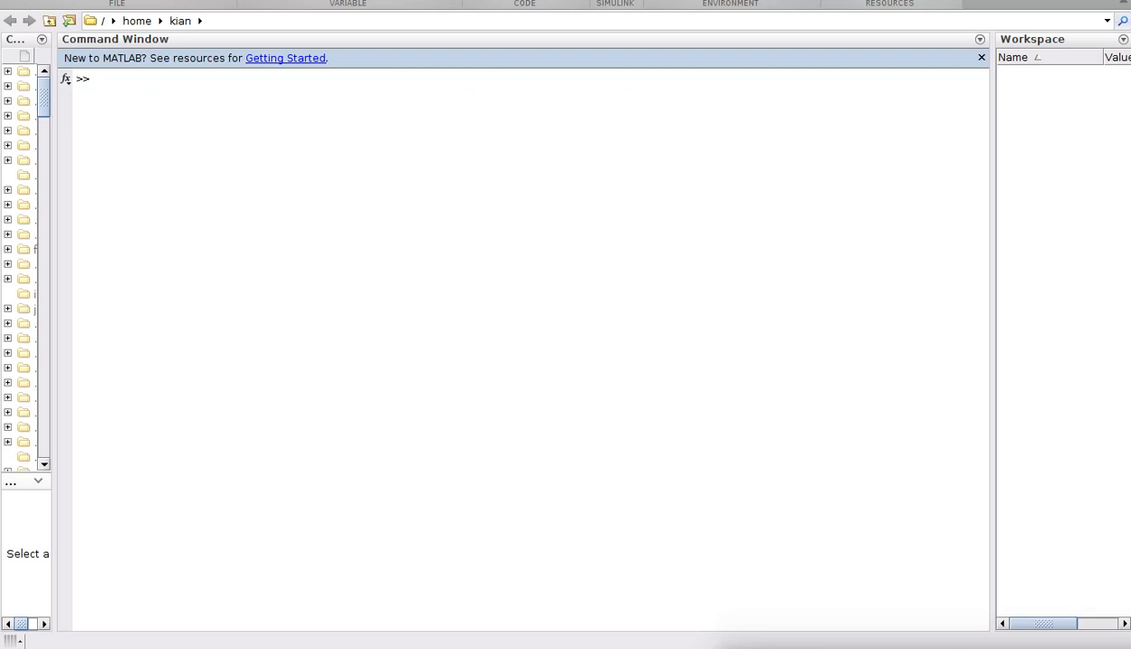
mouse_move(7, 554)
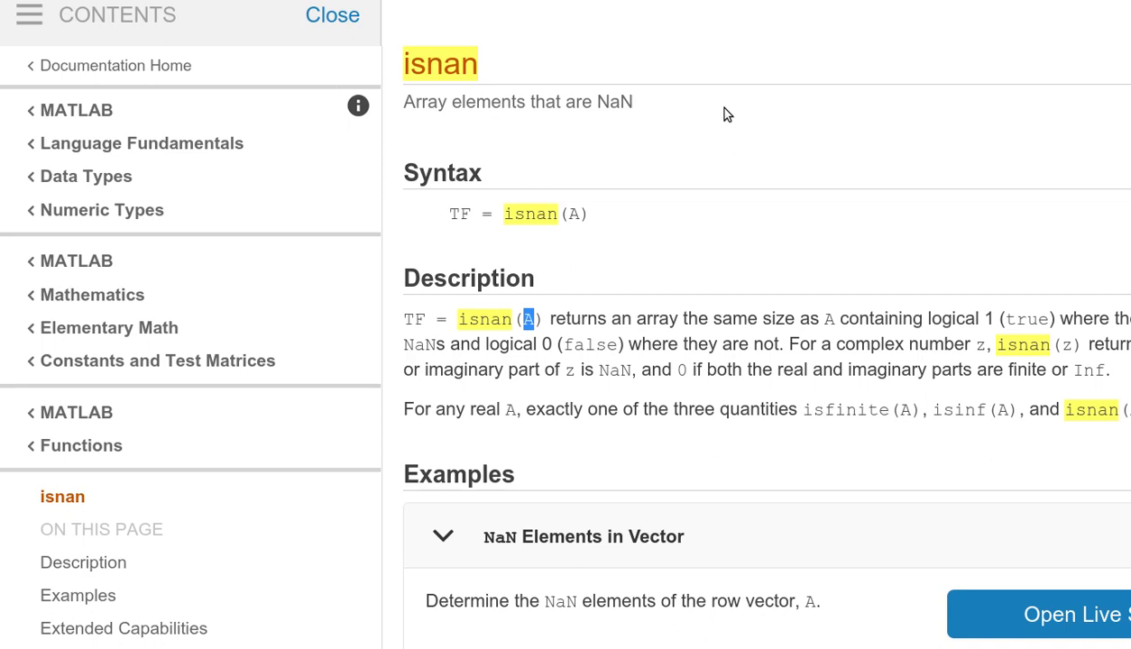
mouse_move(594, 288)
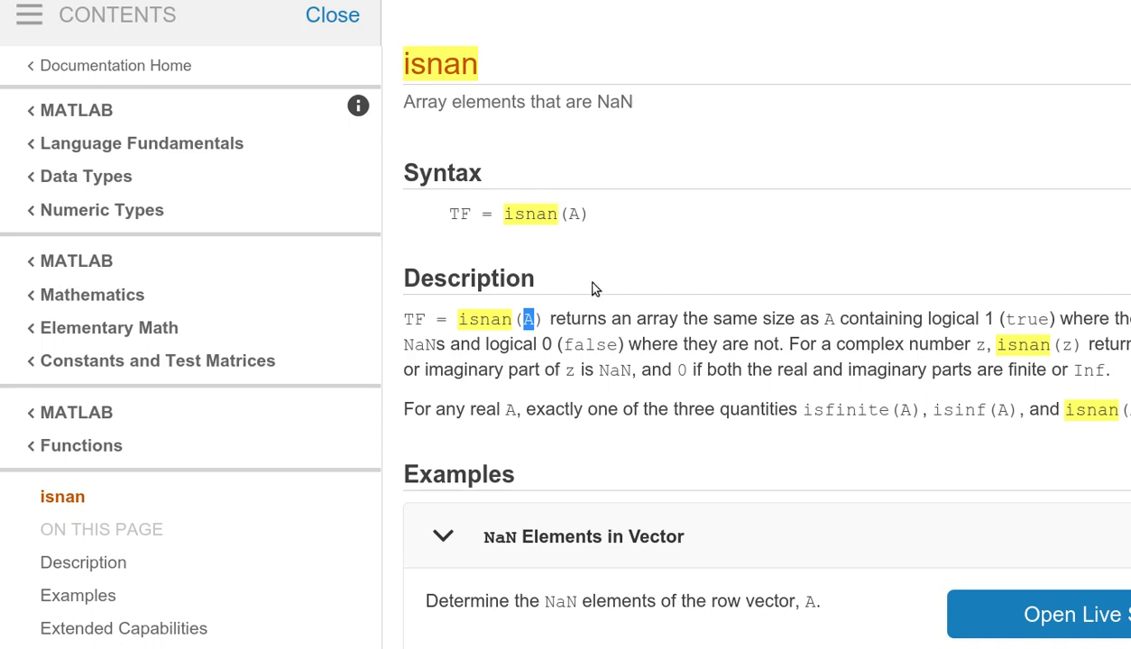
mouse_move(485, 330)
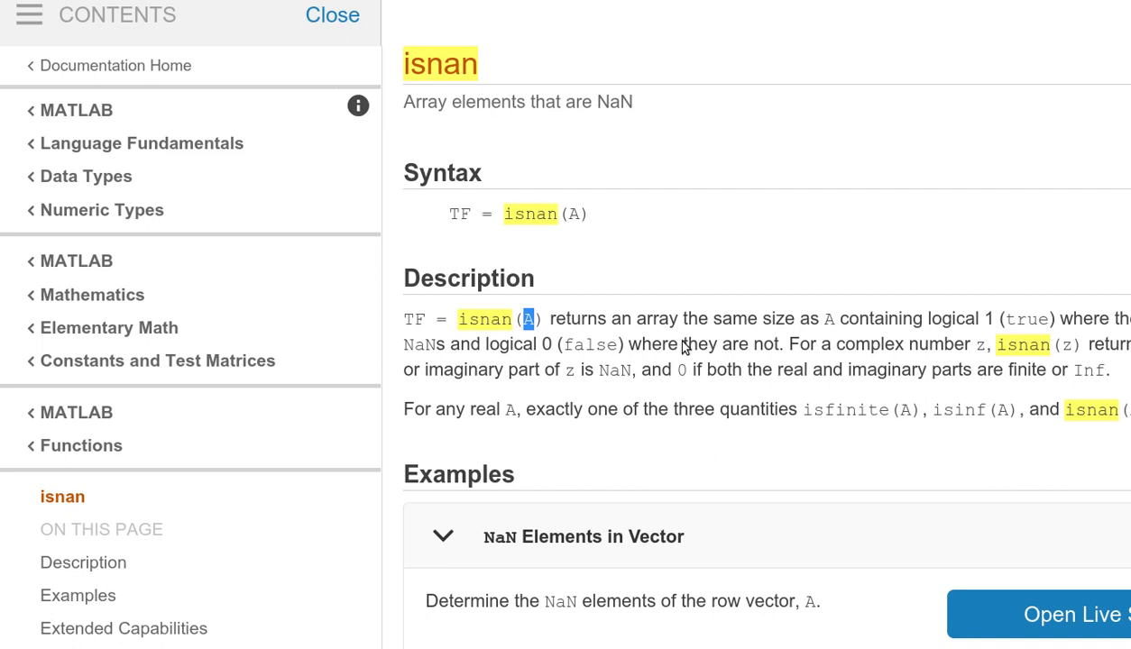
mouse_move(728, 343)
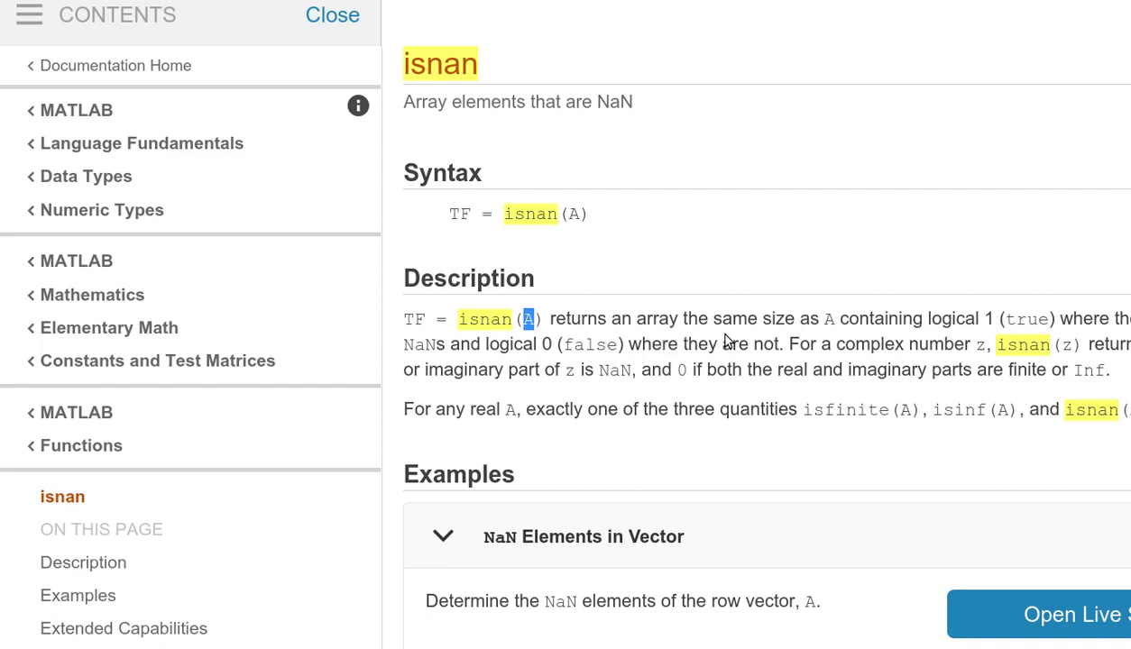
mouse_move(810, 352)
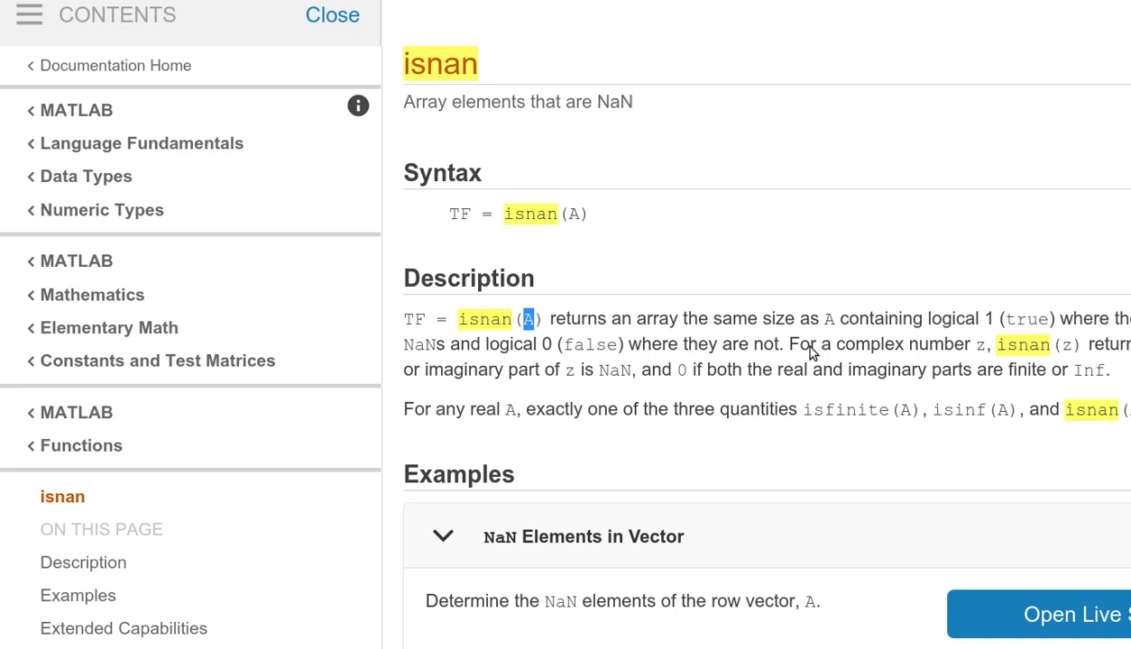
mouse_move(913, 339)
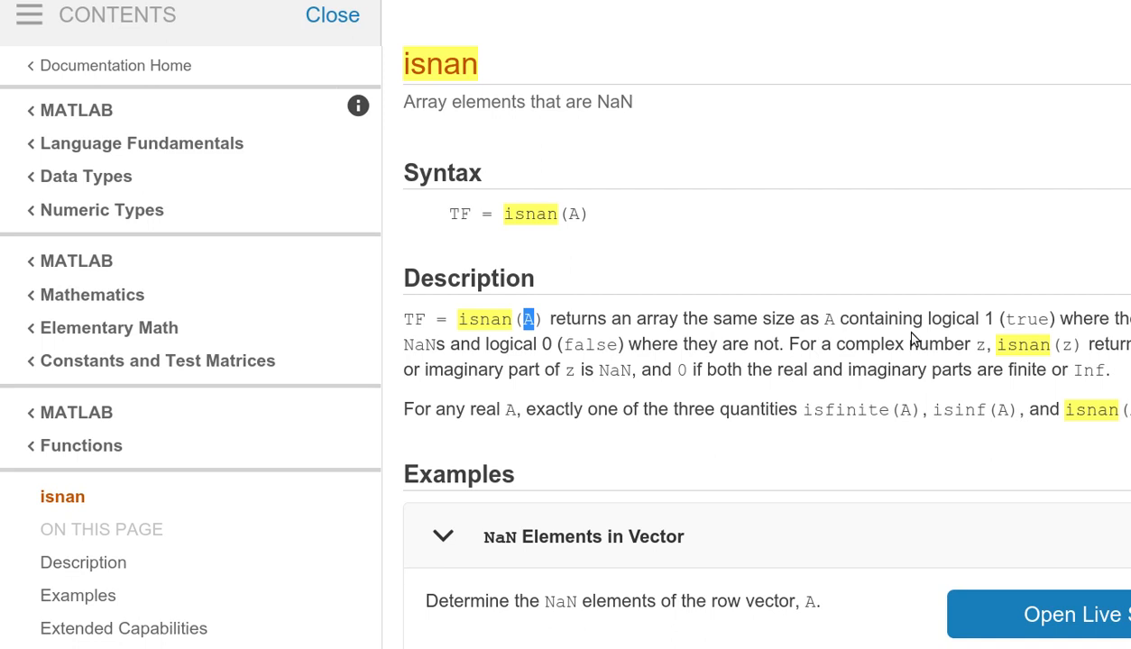
mouse_move(913, 340)
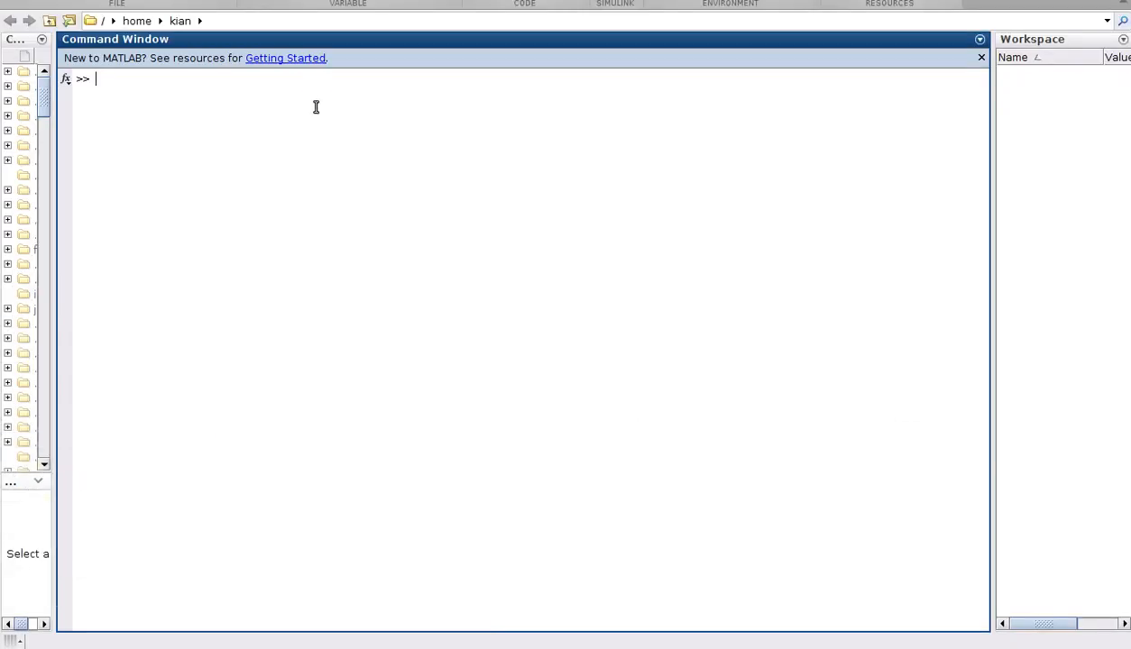
mouse_move(303, 144)
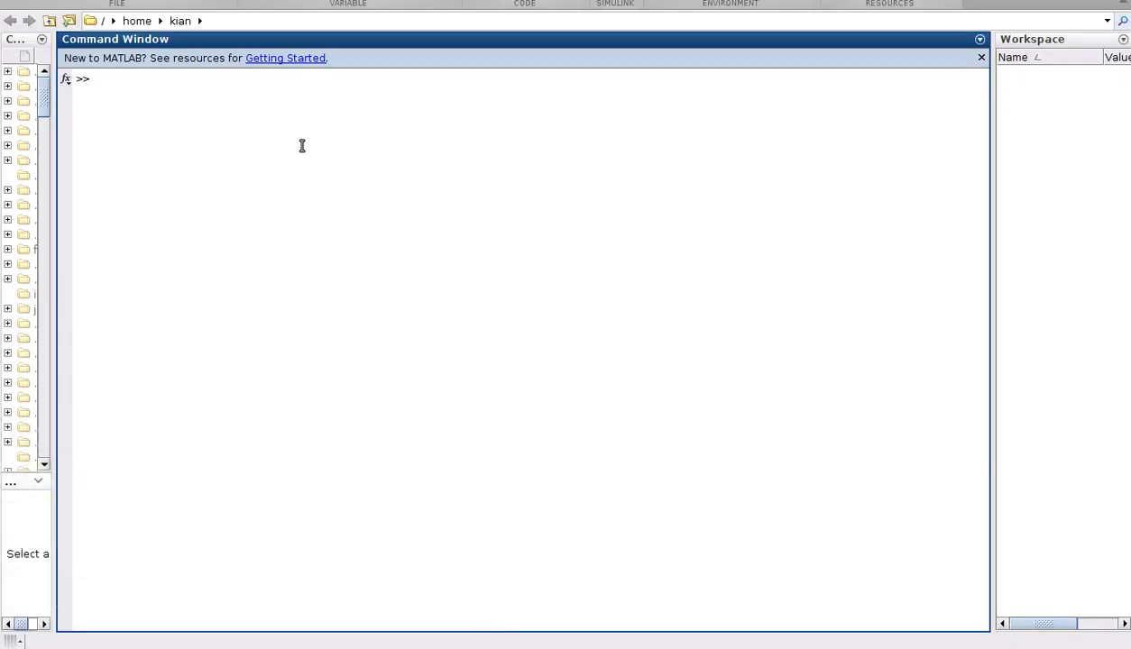
Run x = [1 -5;o/o 9], which fails with an undefined variable 'o' error.
text(x)
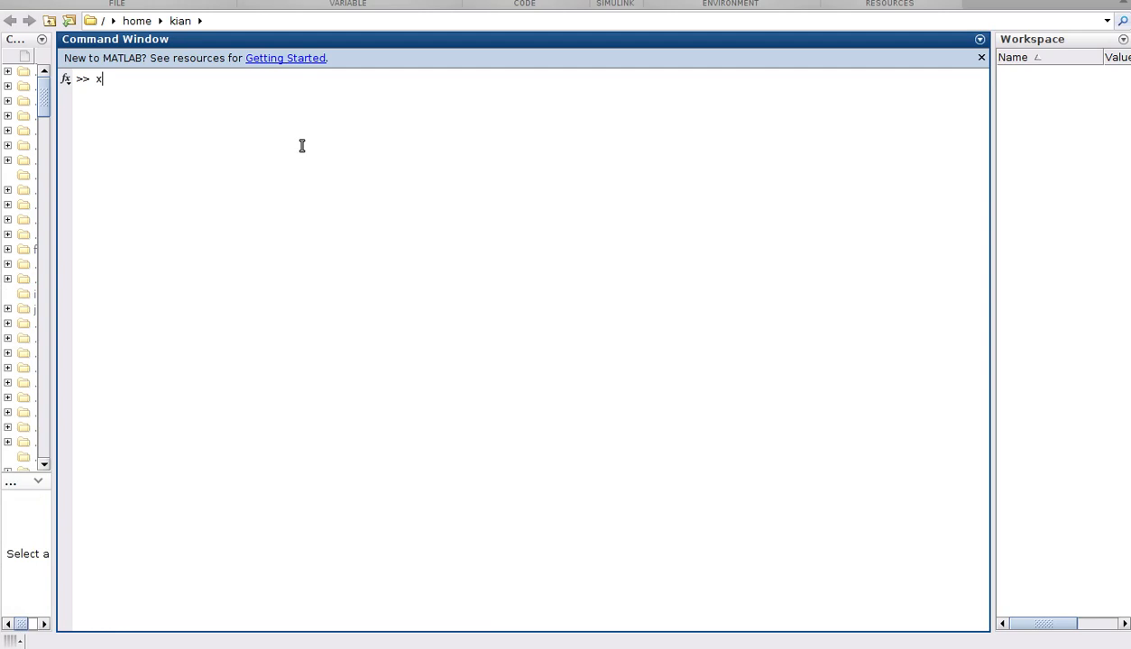
text(=)
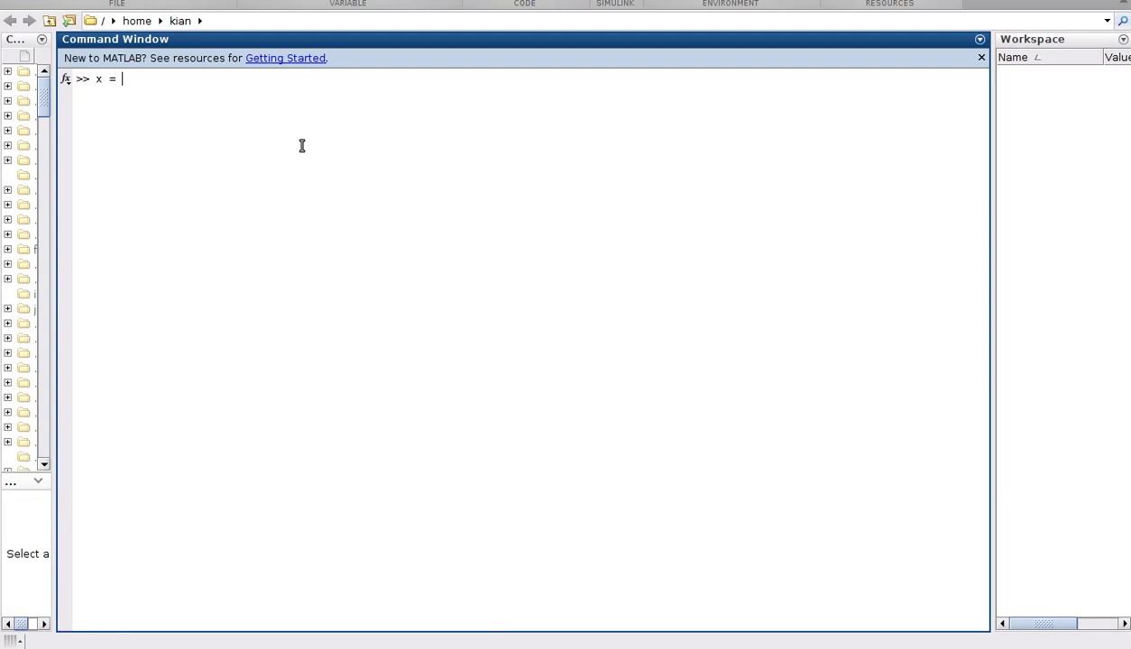
text([])
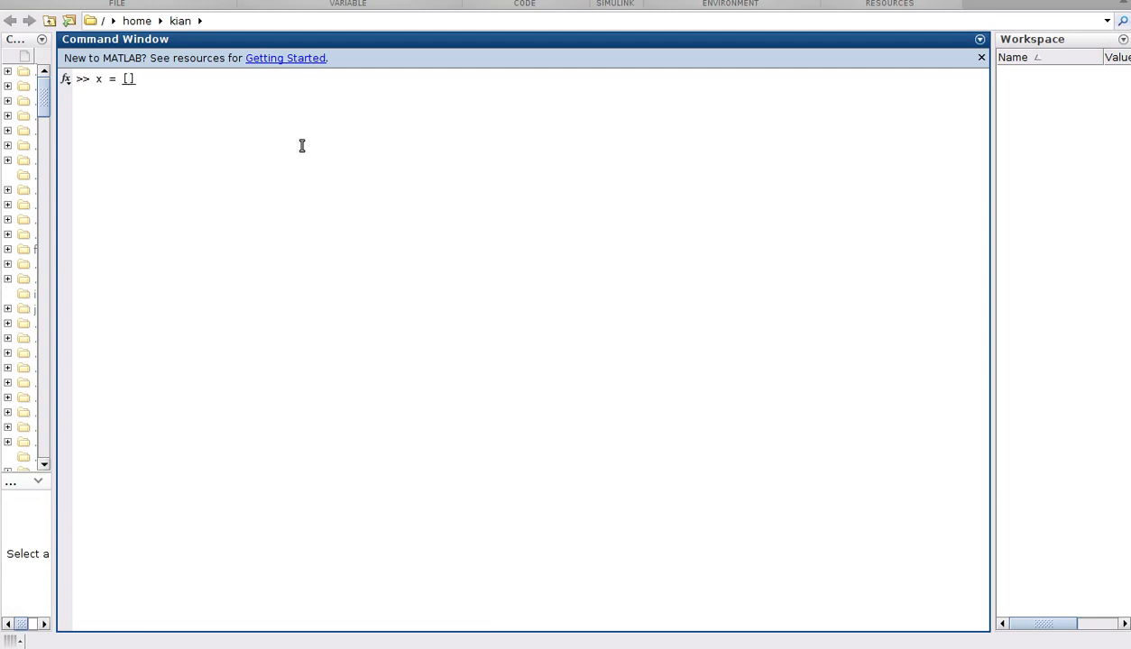
text(1)
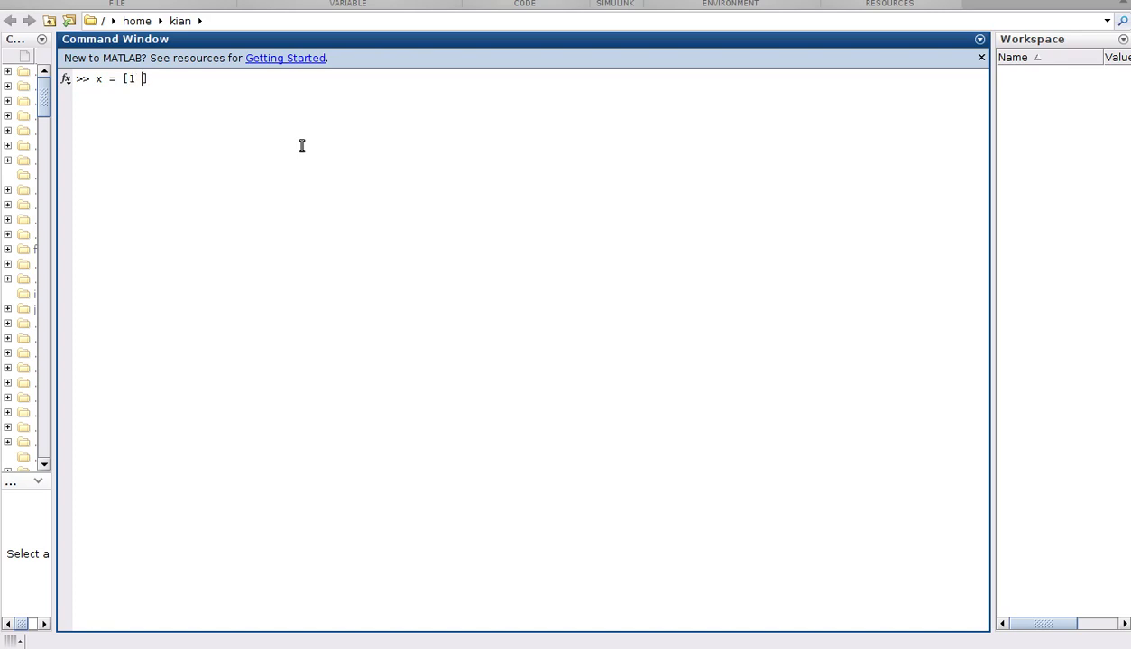
text(-5;)
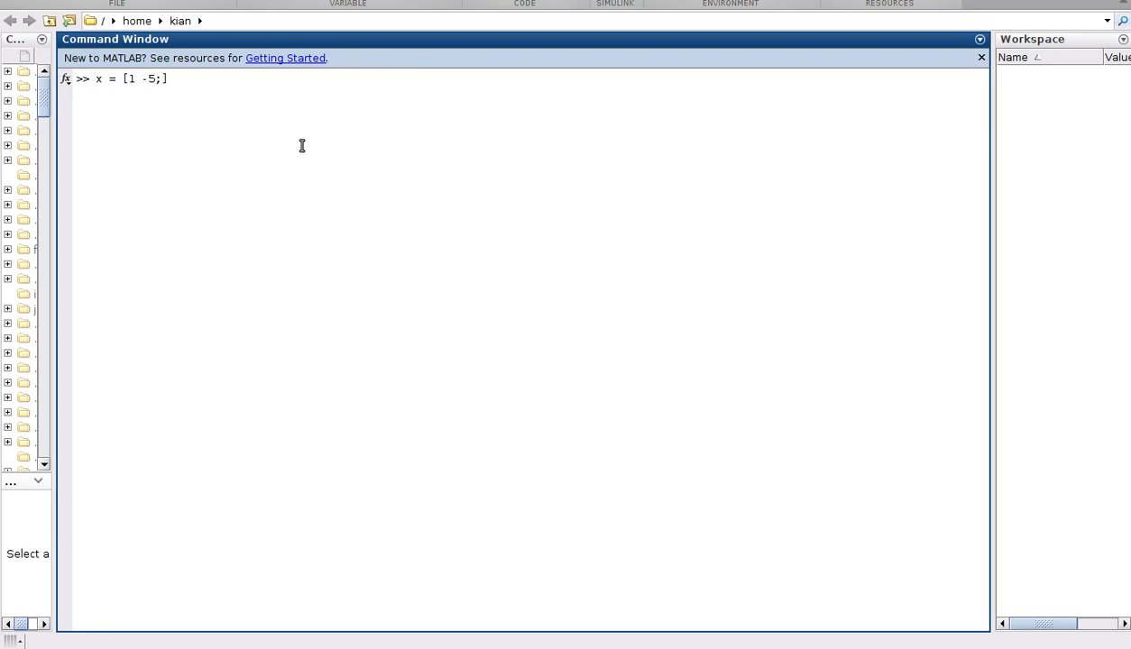
text(o/o)
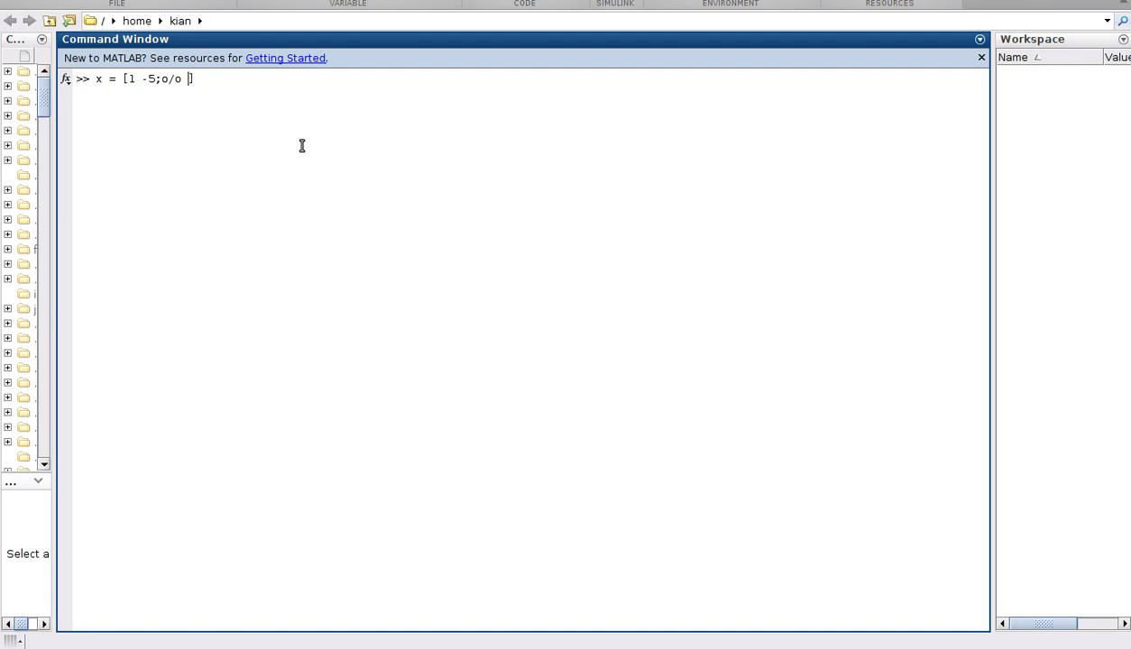
text(9+)
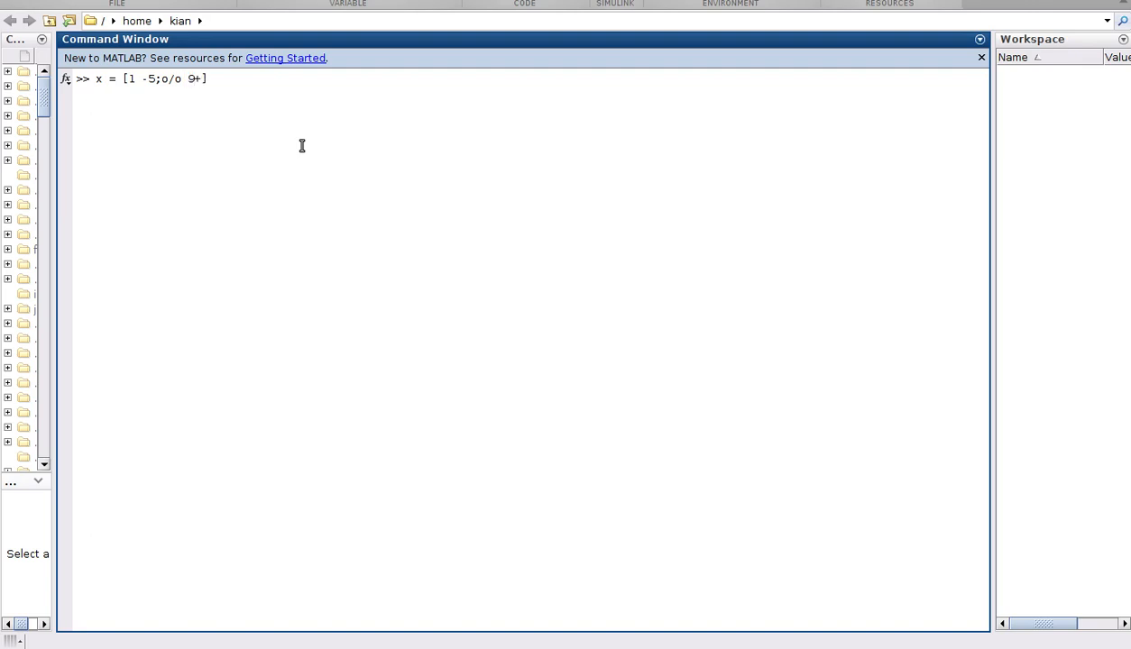
text(2i)
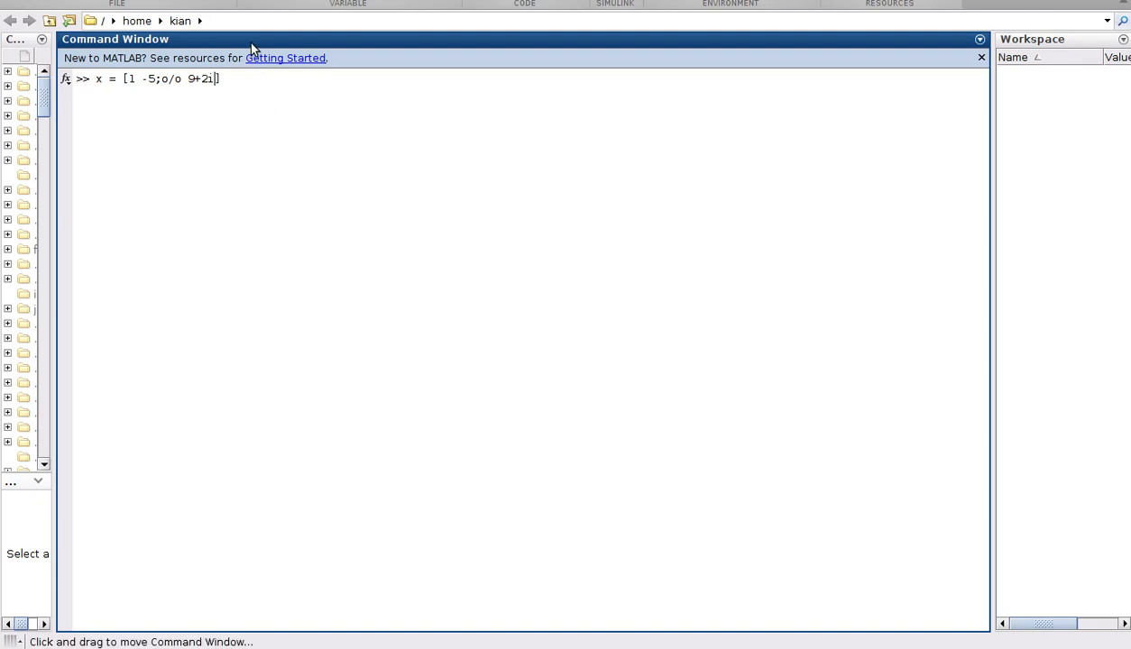
double_click(202, 79)
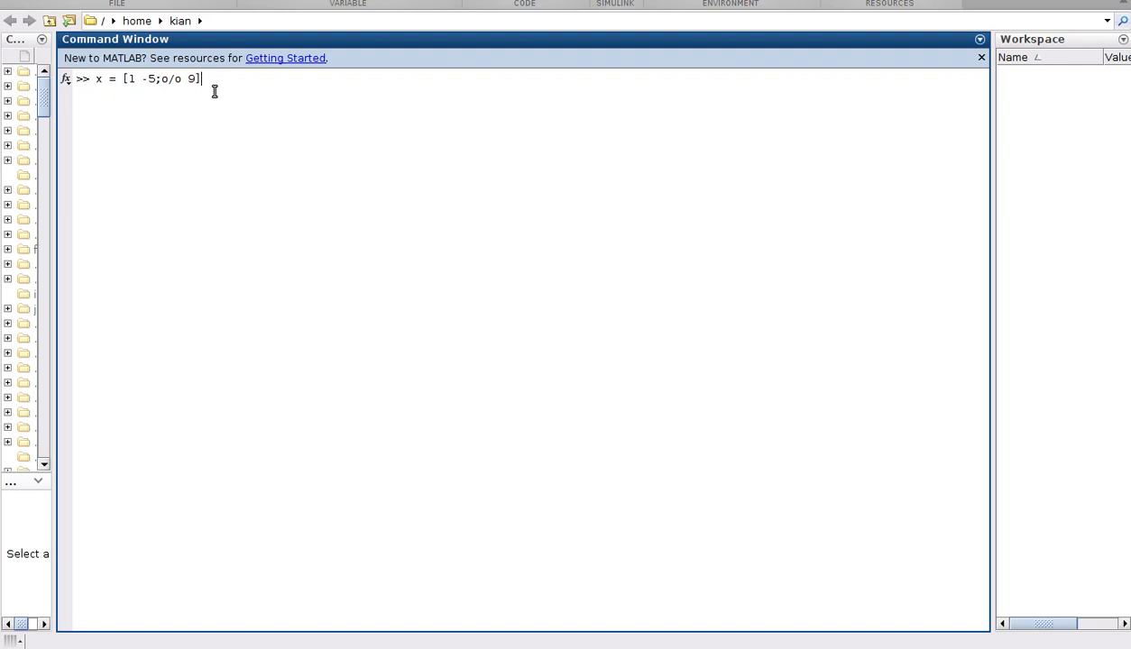
key(Return)
text(x = [1 -5;o/0 9])
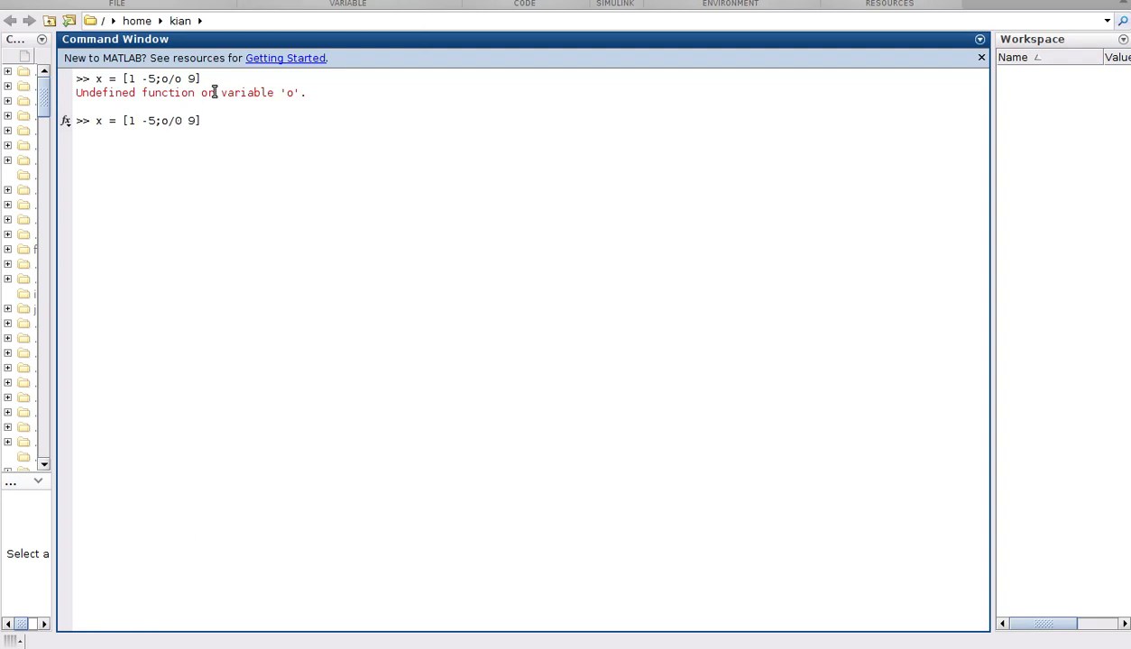
Run the corrected x = [1 -5;0/0 9] and point out the NaN entry in the output.
key(Return)
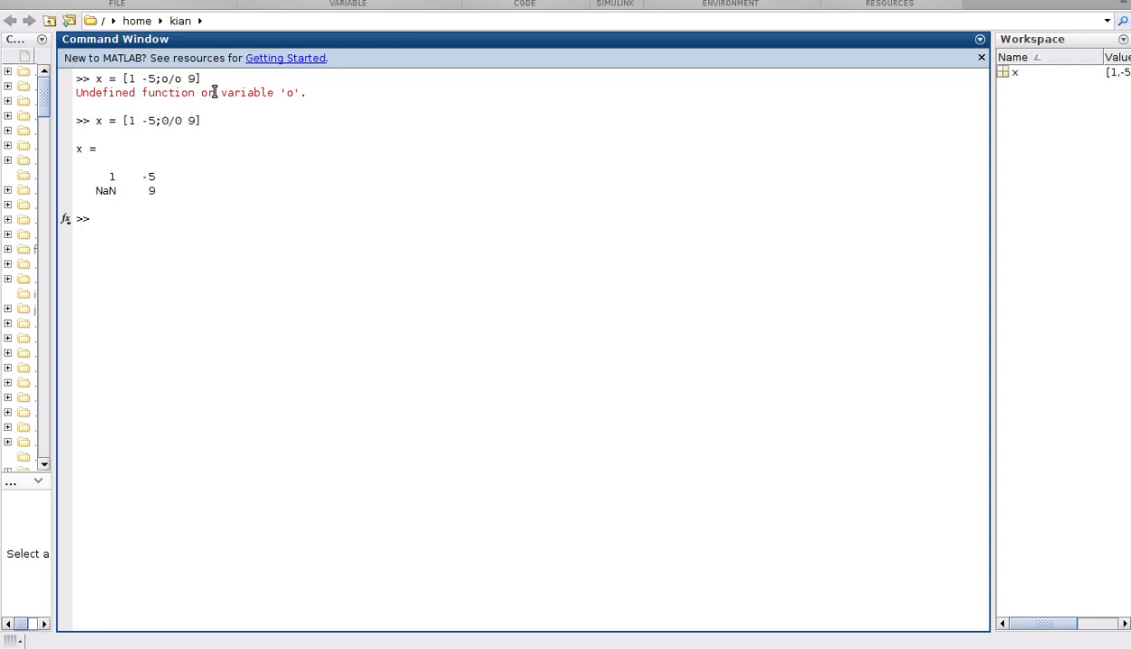
click(96, 219)
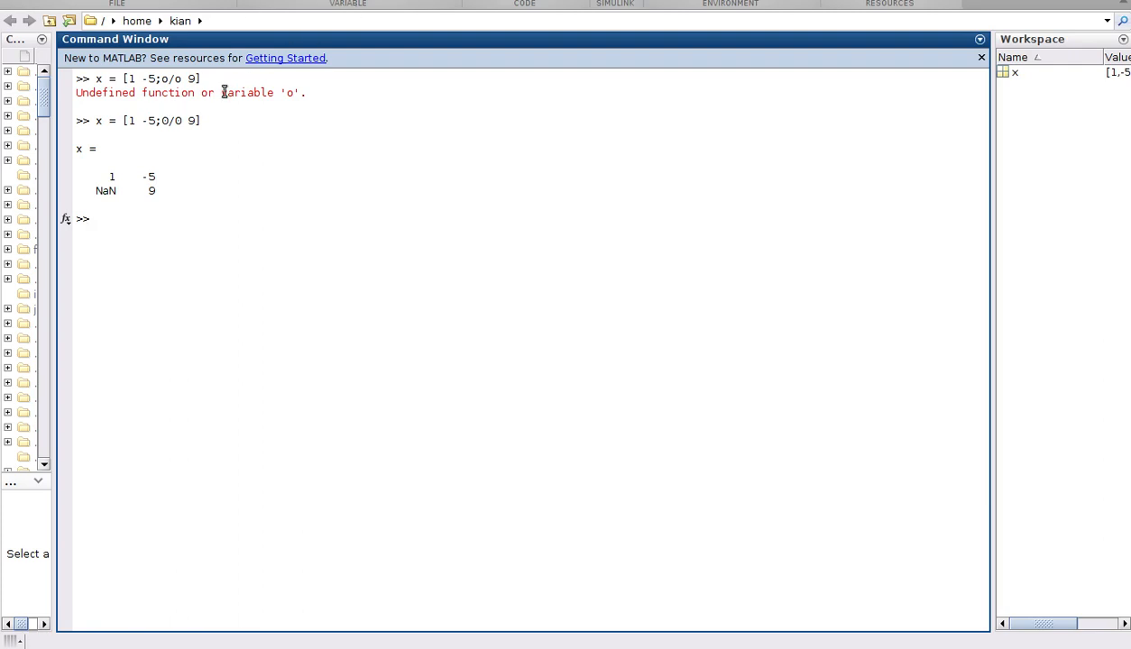
mouse_move(98, 191)
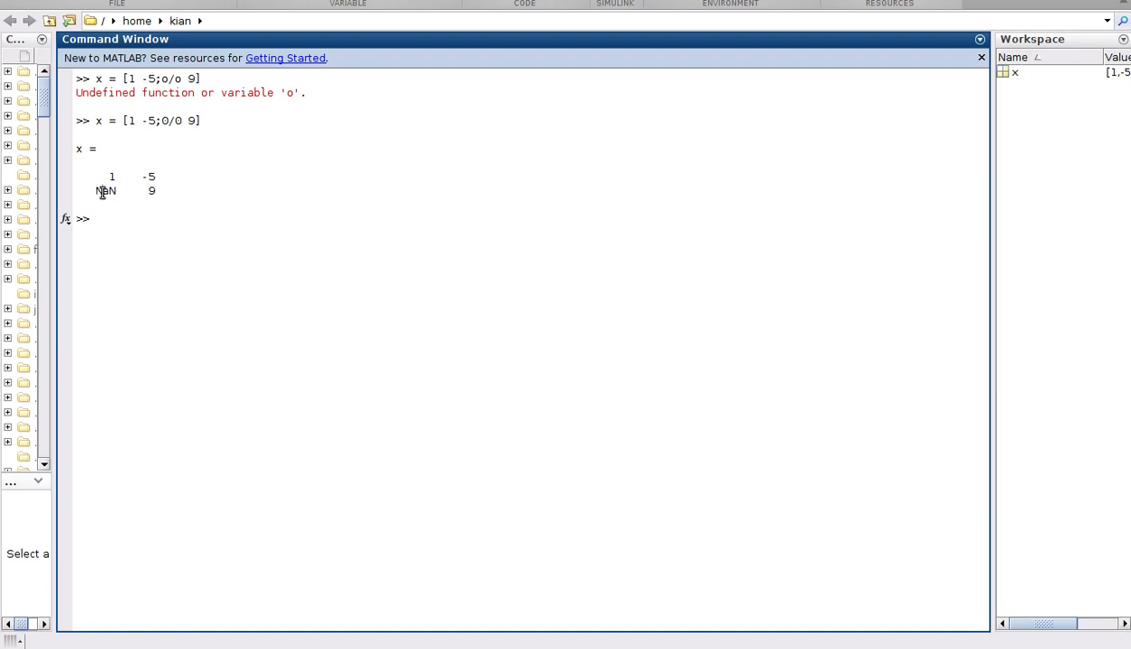
double_click(104, 191)
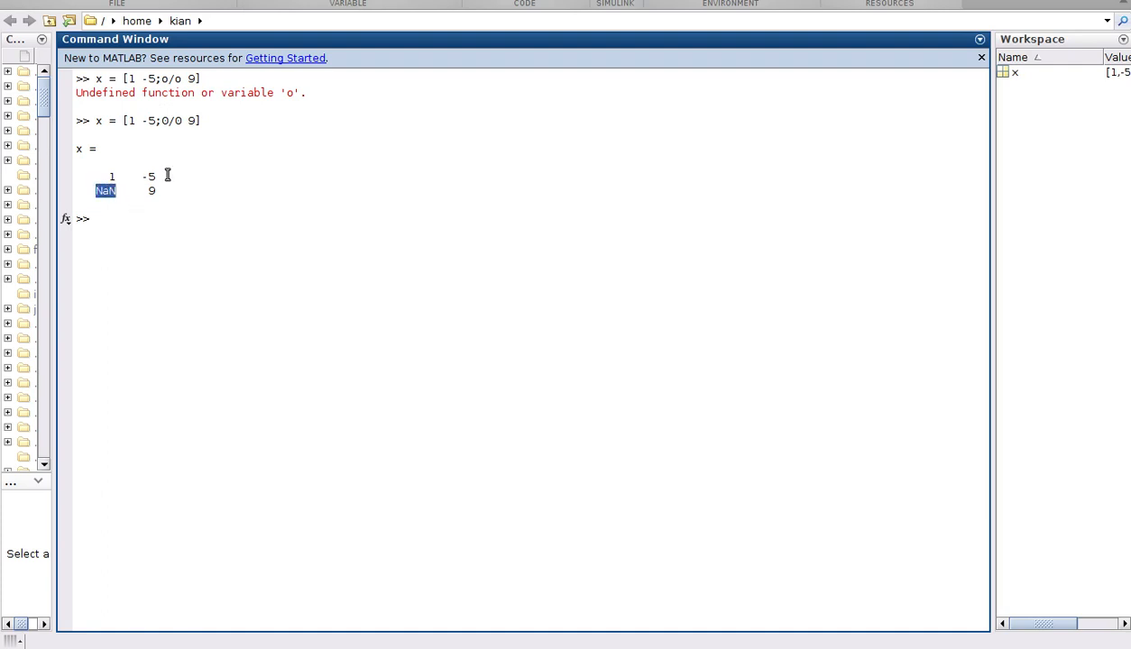
mouse_move(141, 121)
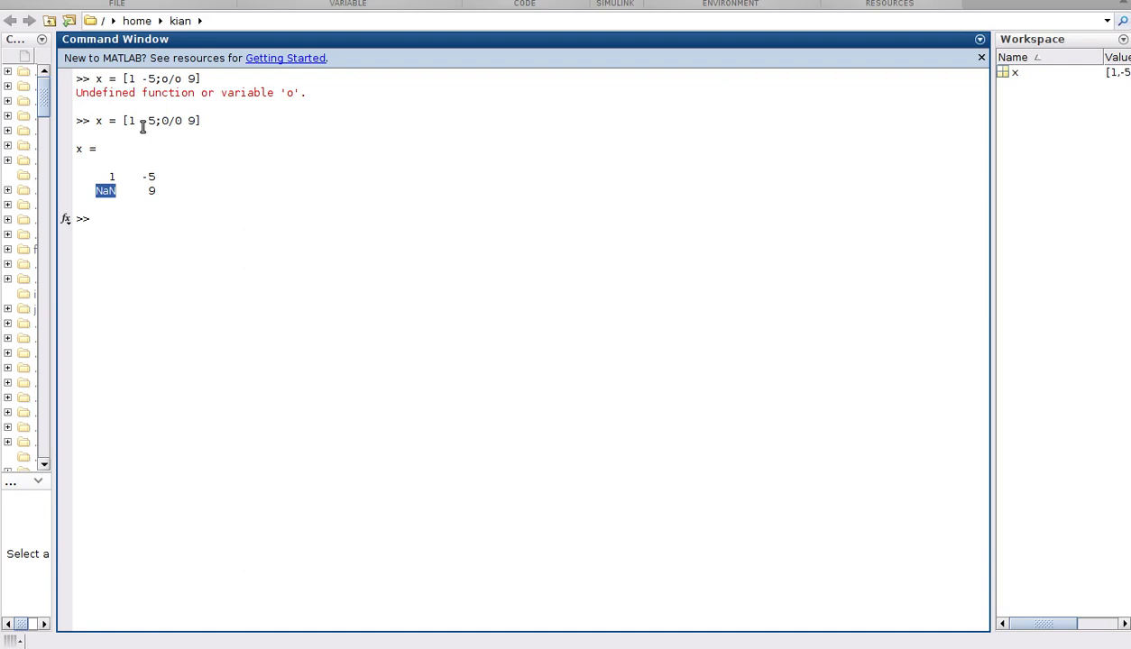
mouse_move(143, 224)
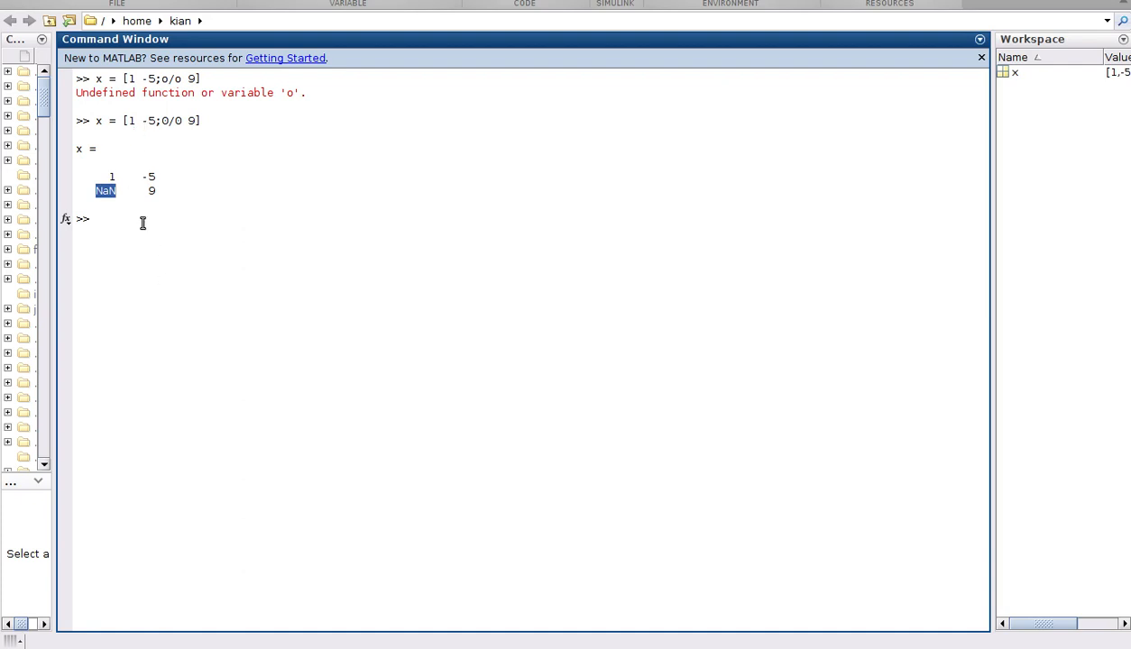
click(100, 219)
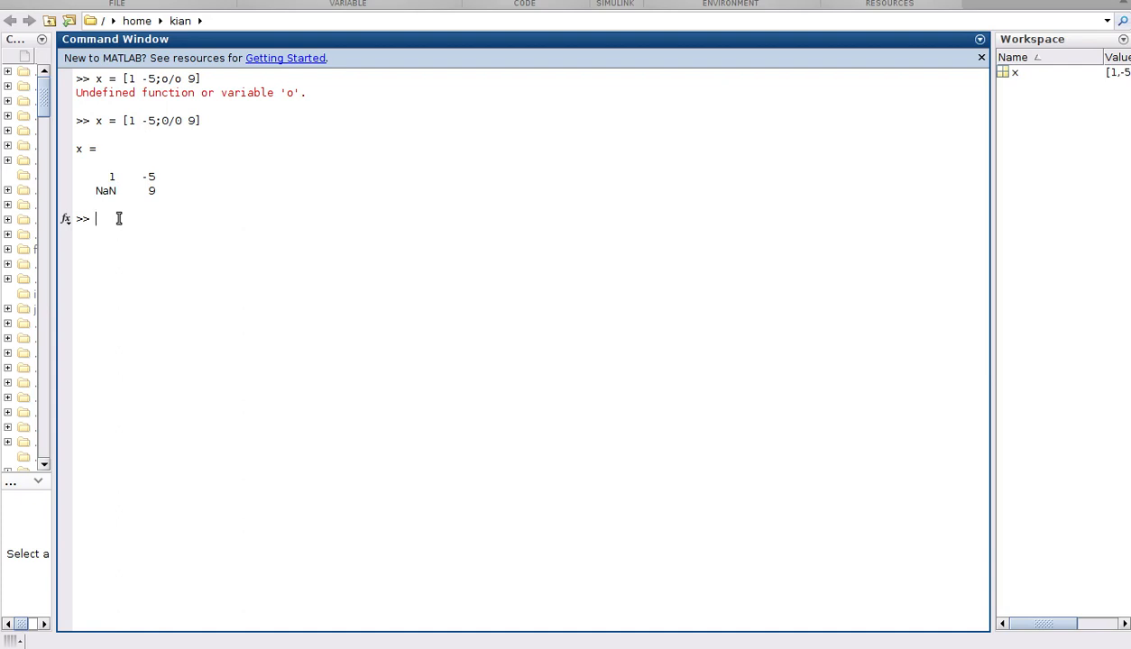
Run f = isnan(x) to get a logical array with 1 at the NaN position.
text(f =)
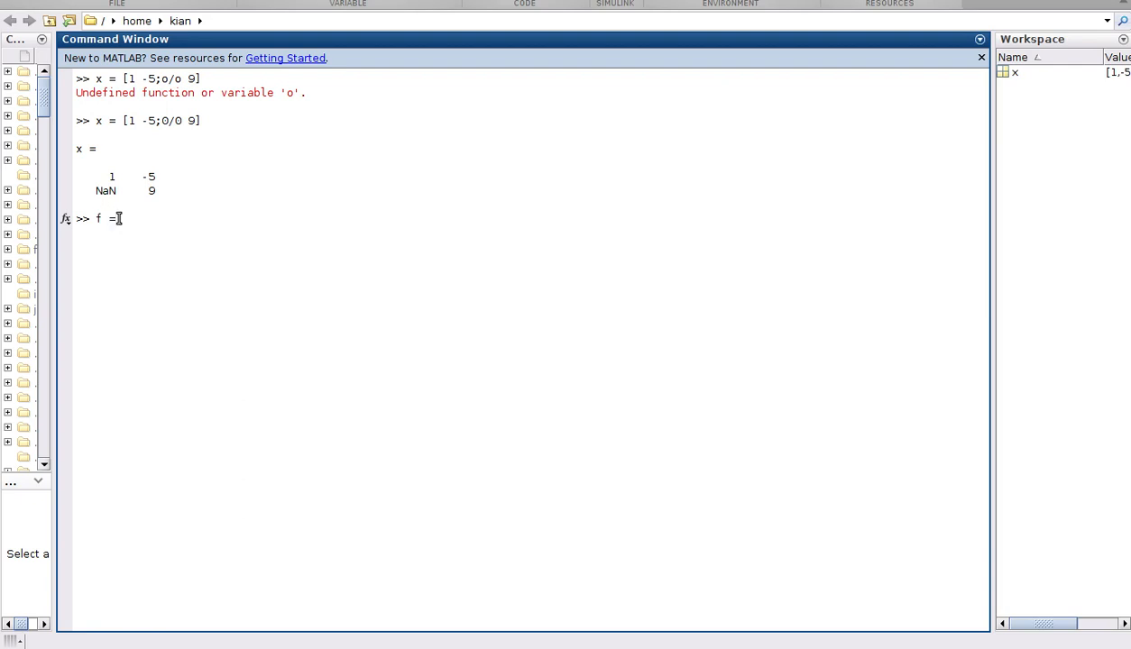
text(isnan)
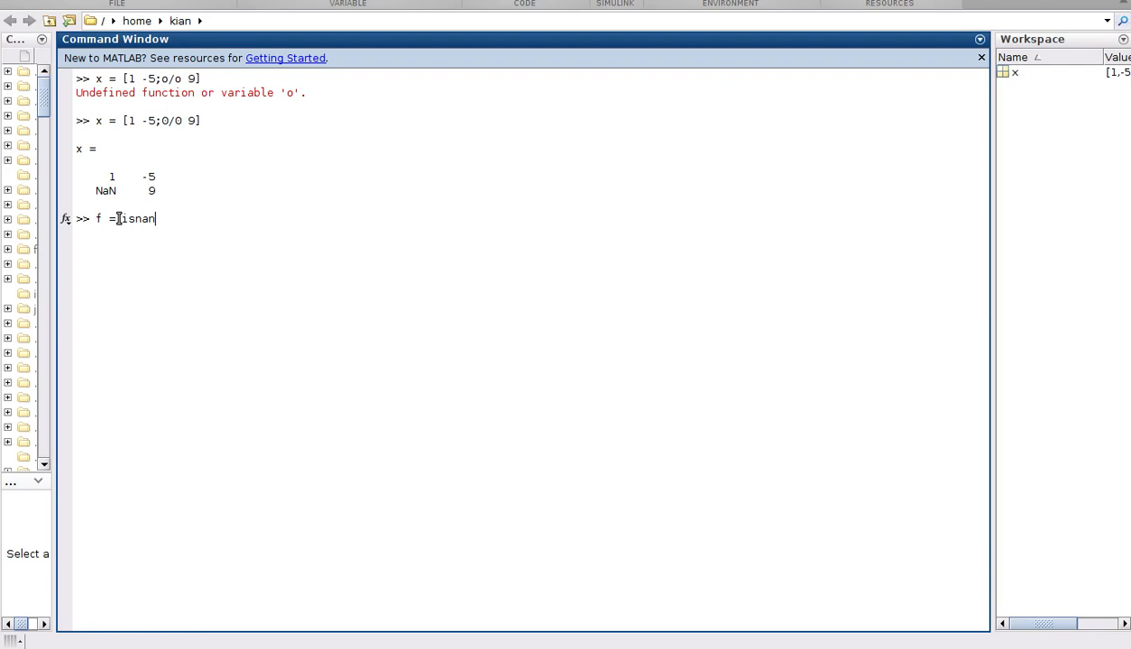
text(()
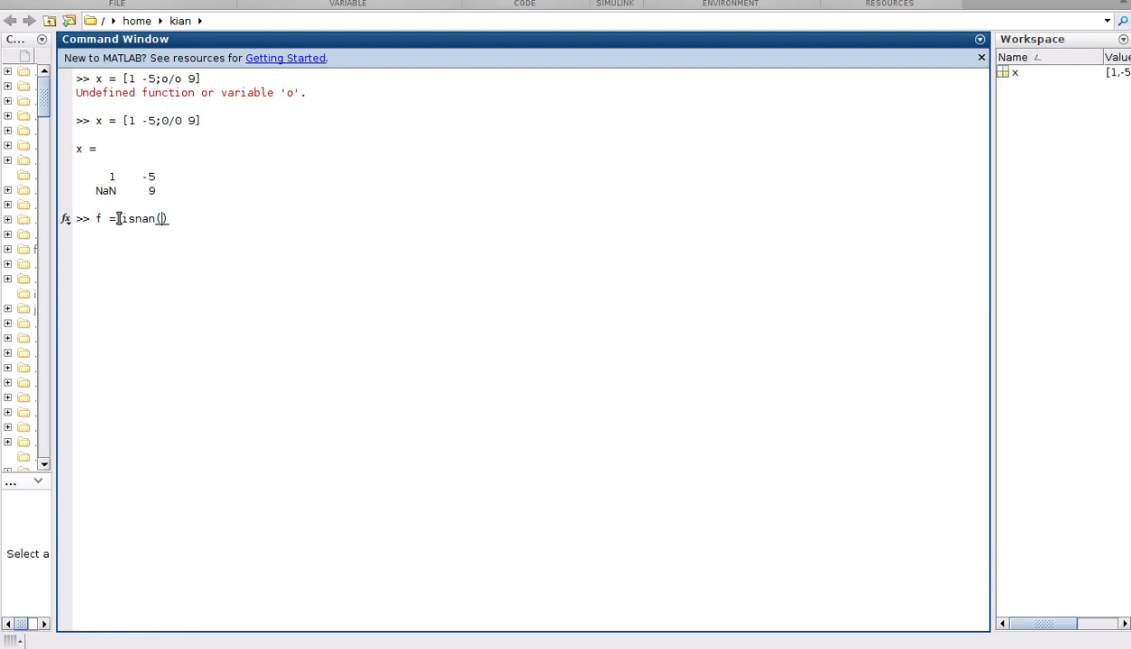
text(x)
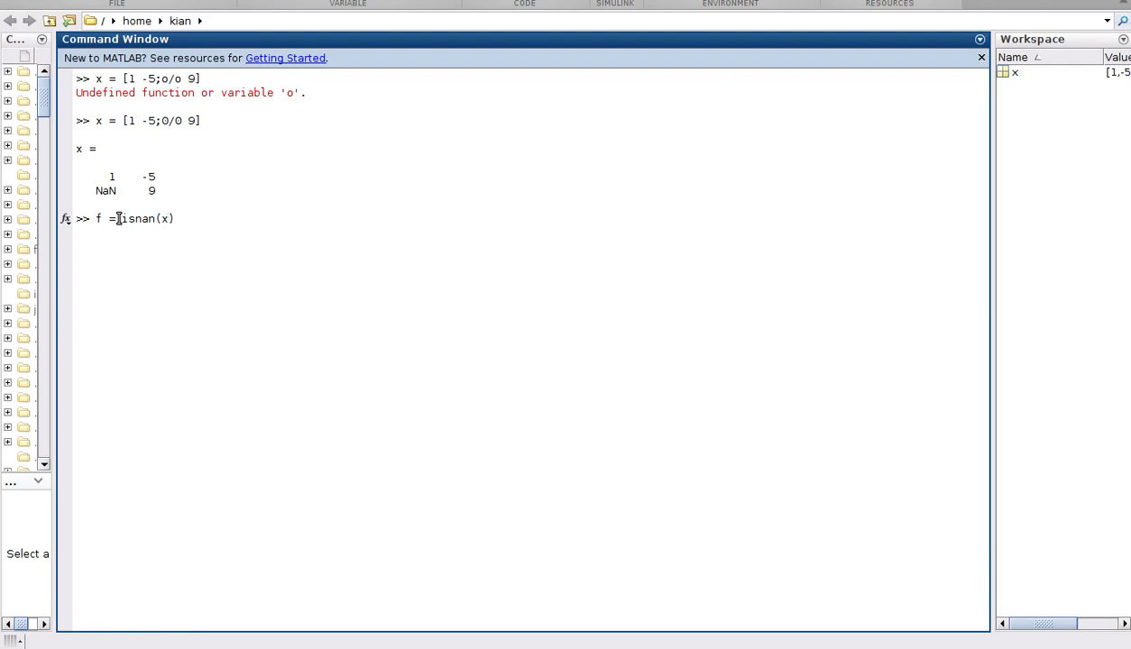
key(Return)
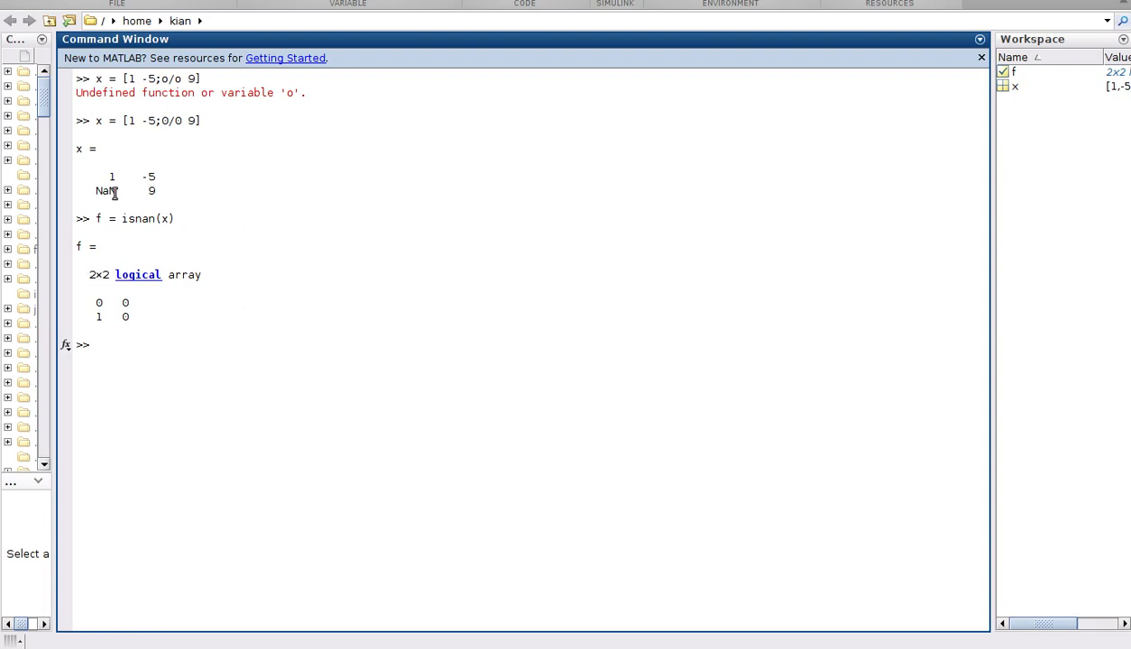
double_click(104, 192)
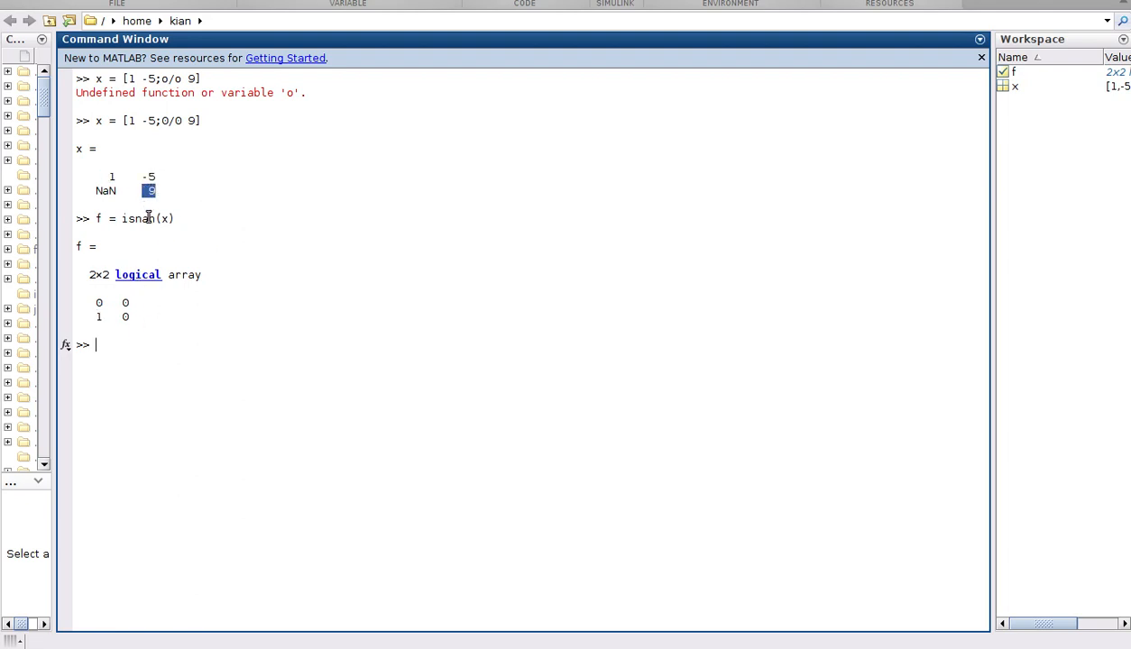
mouse_move(162, 233)
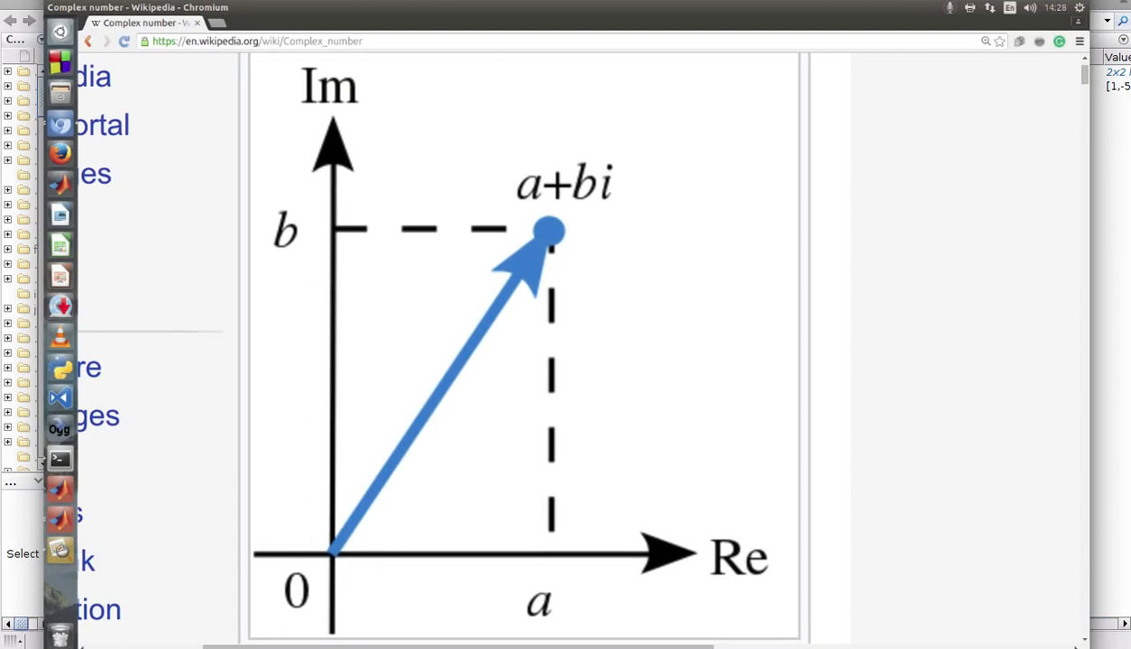
mouse_move(462, 252)
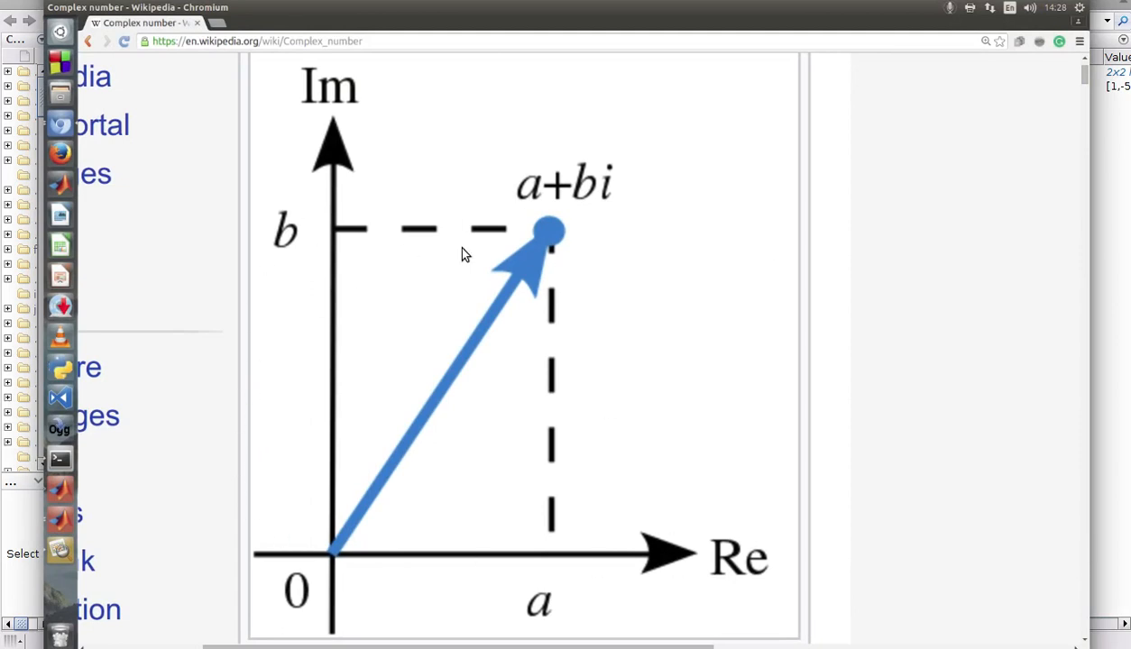
mouse_move(316, 592)
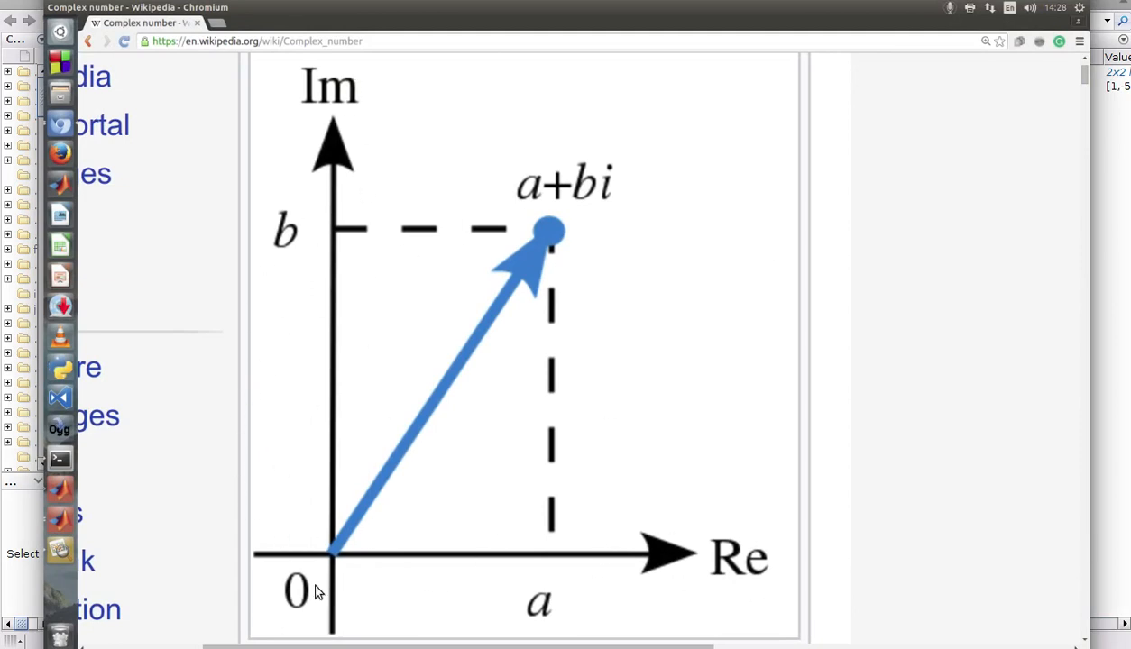
mouse_move(331, 581)
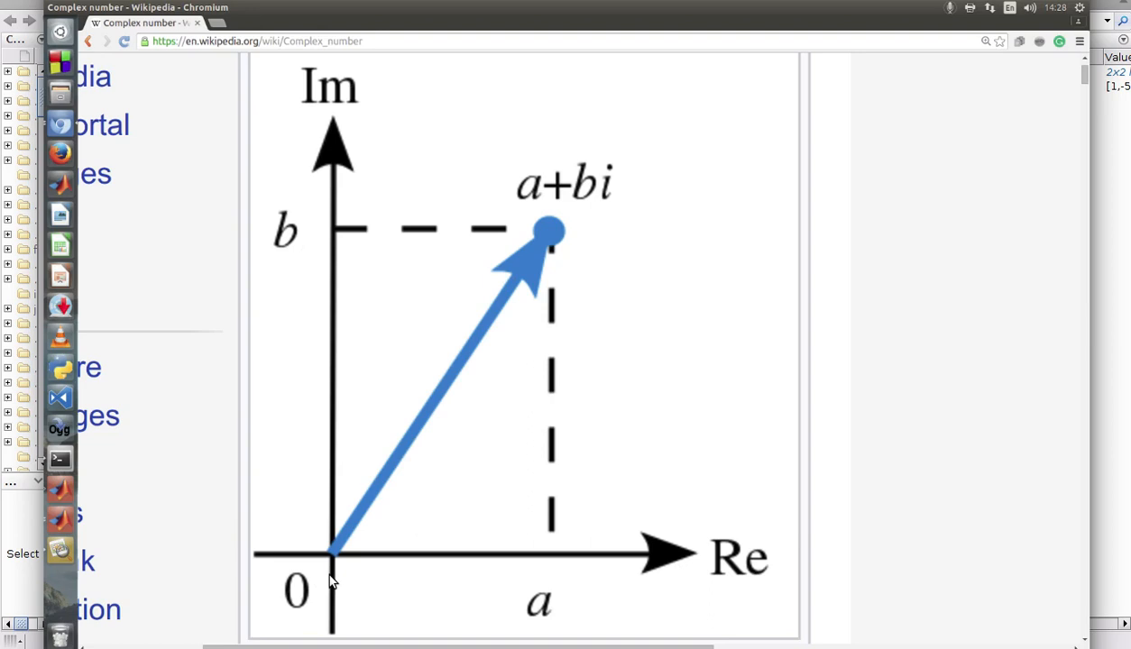
mouse_move(573, 202)
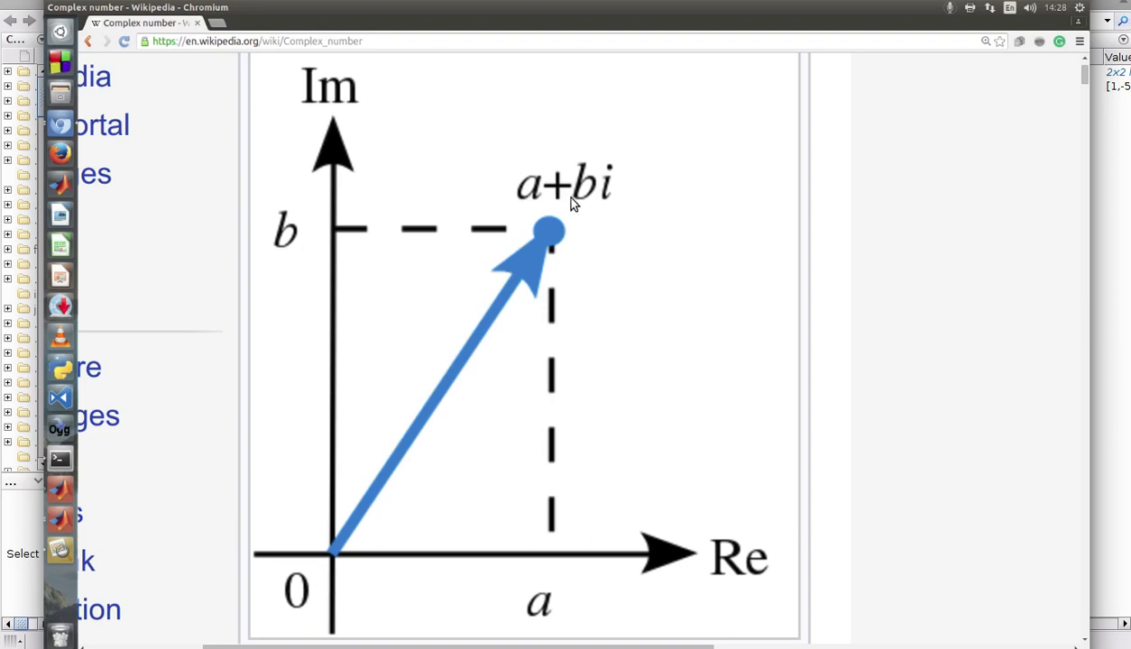
mouse_move(613, 206)
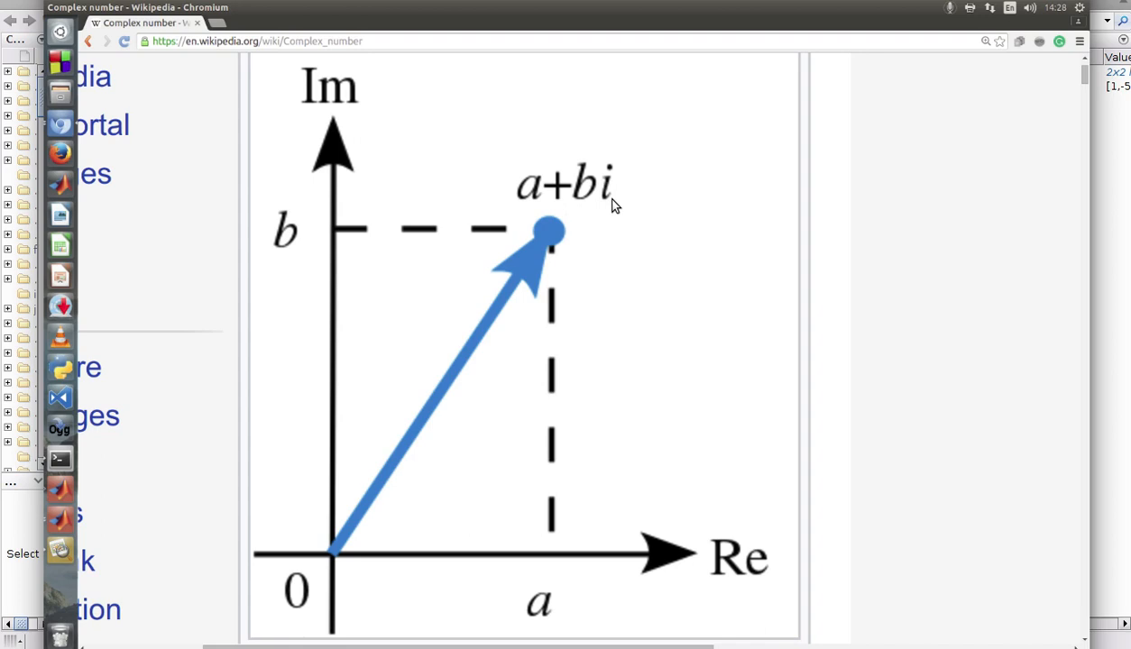
mouse_move(614, 204)
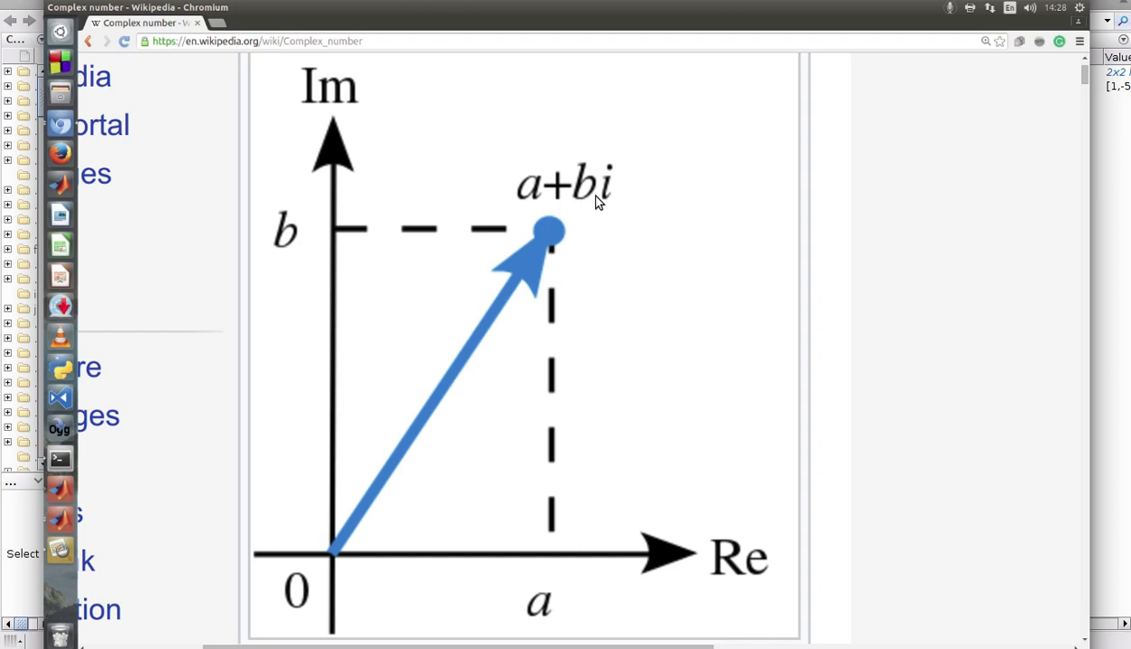
mouse_move(607, 130)
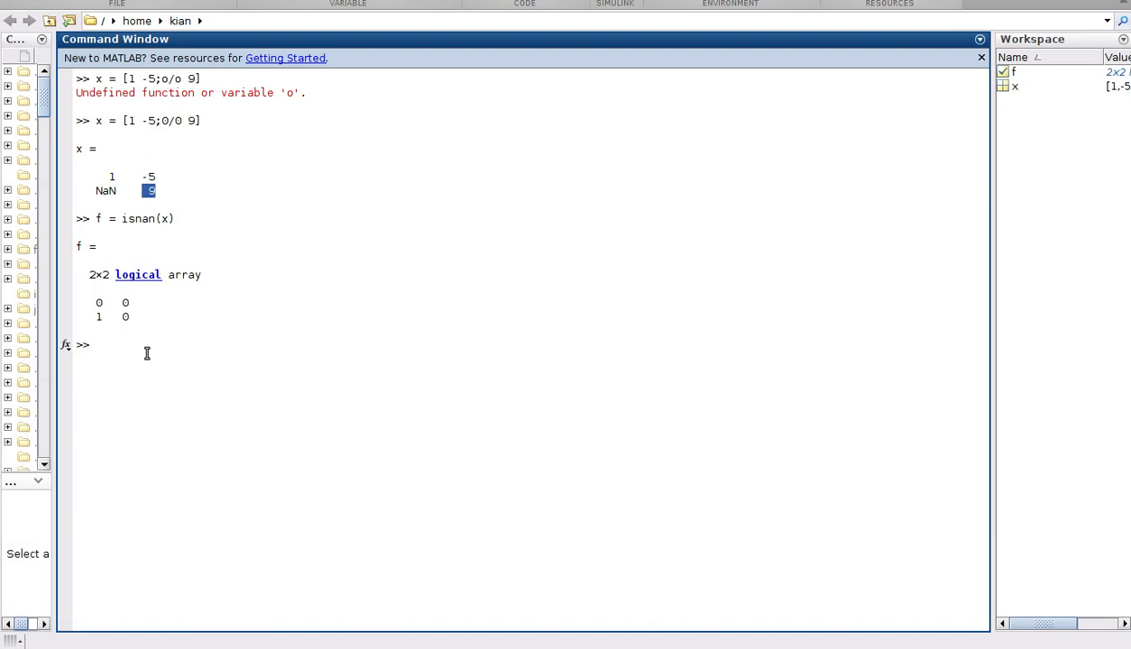
Enter y = [9 2+0/0i in the Command Window.
text(y)
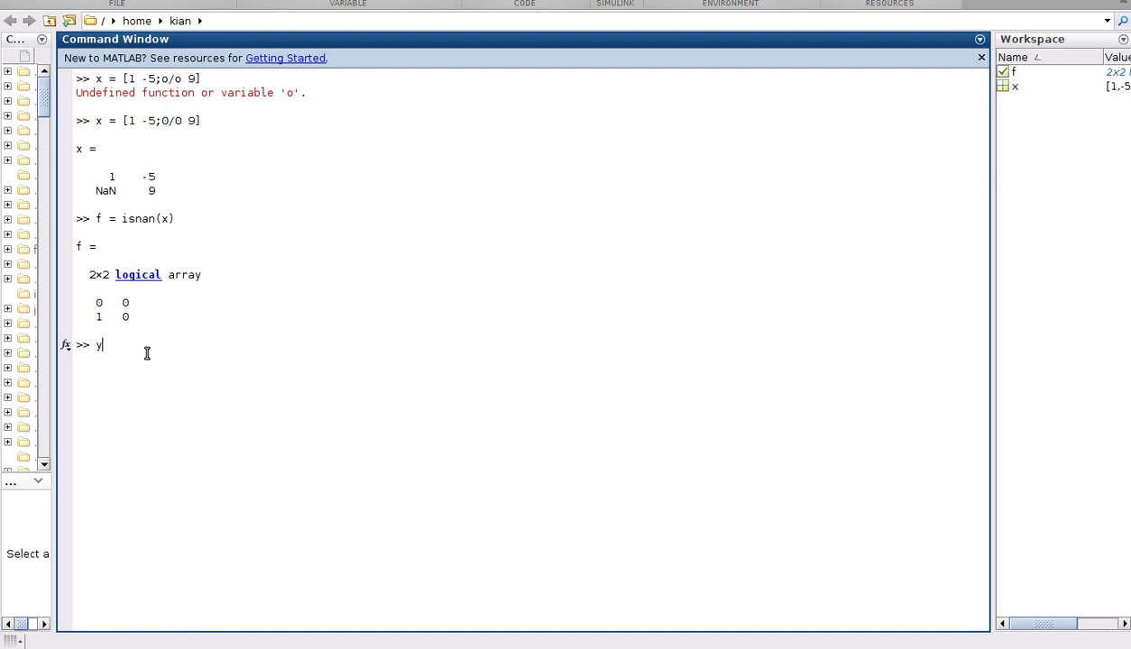
text(=)
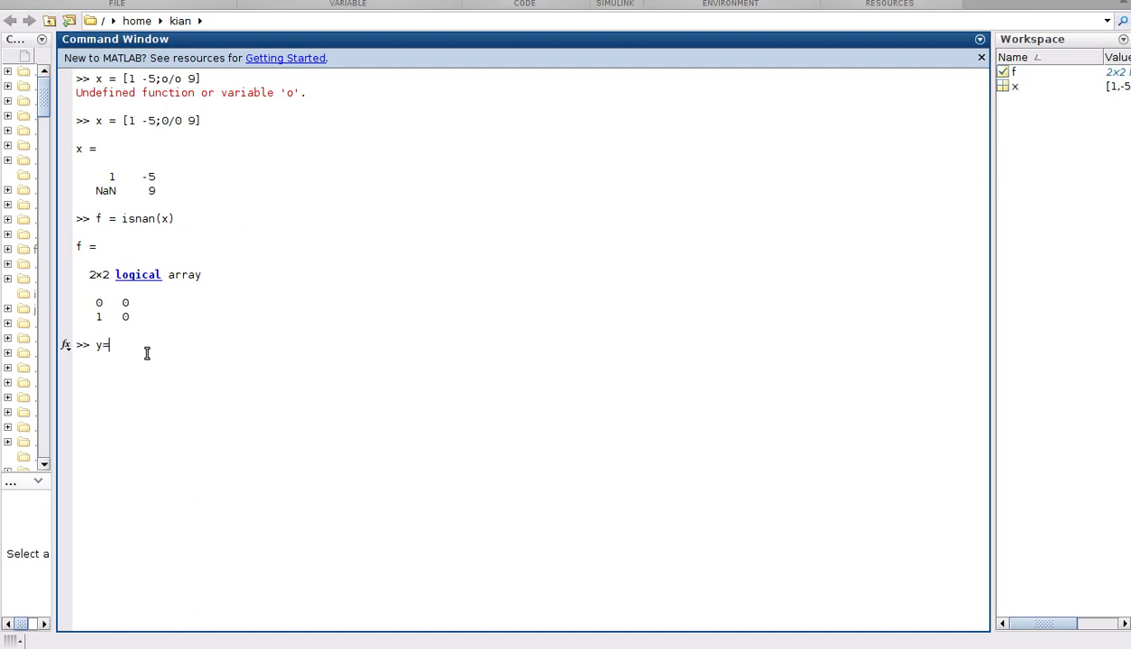
text([)
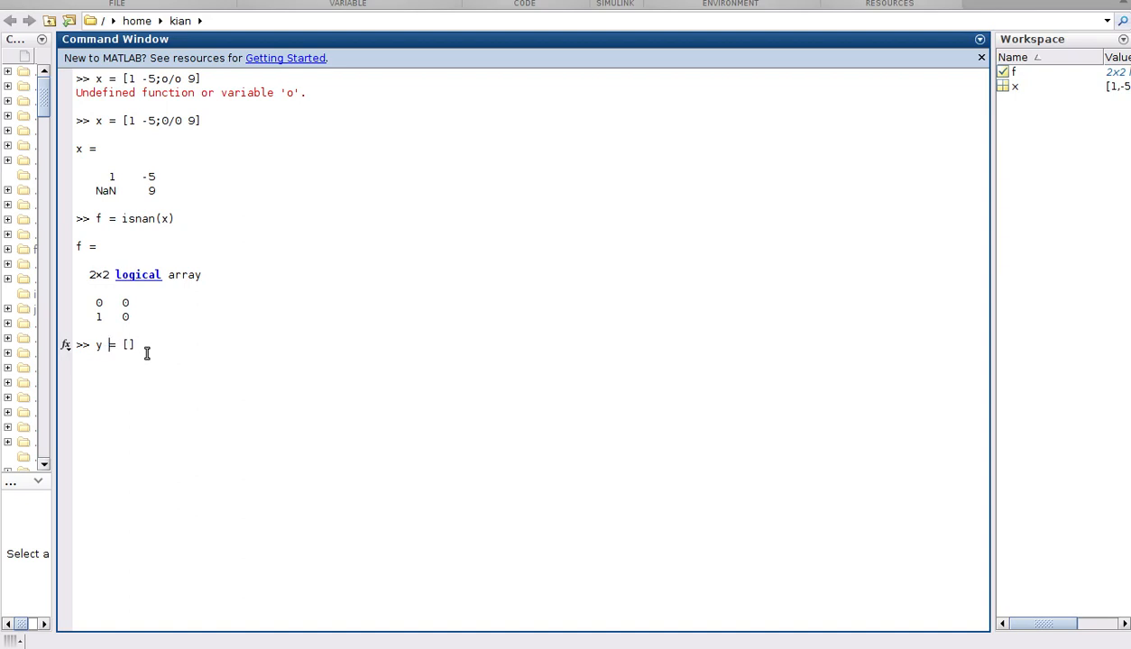
text(9)
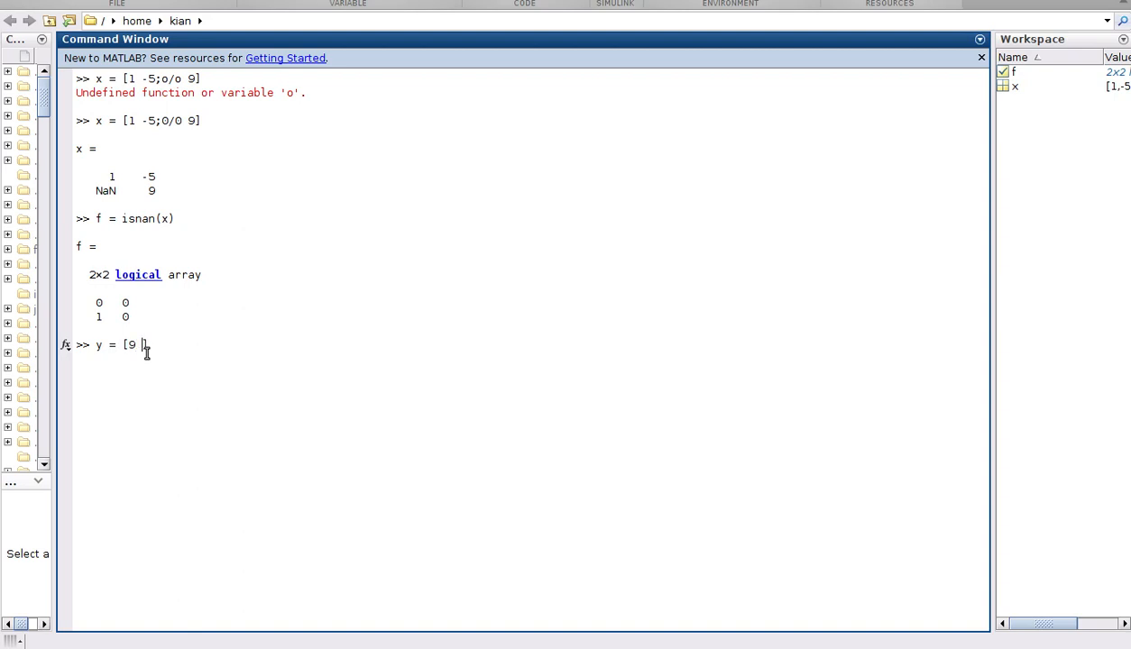
text(2)
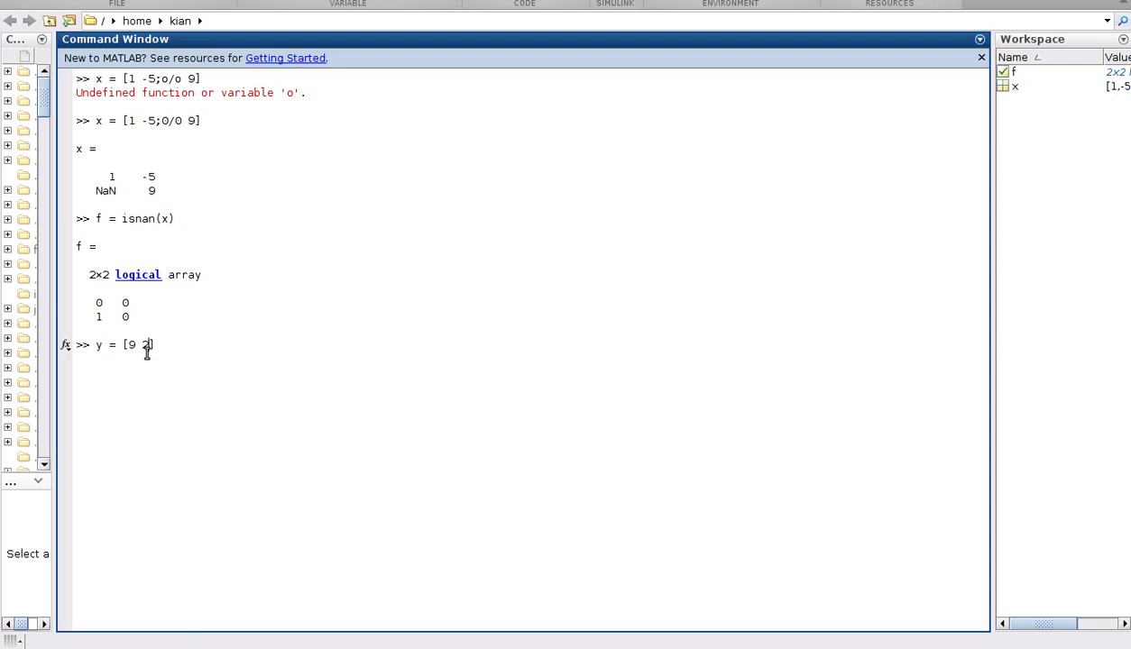
text(+0)
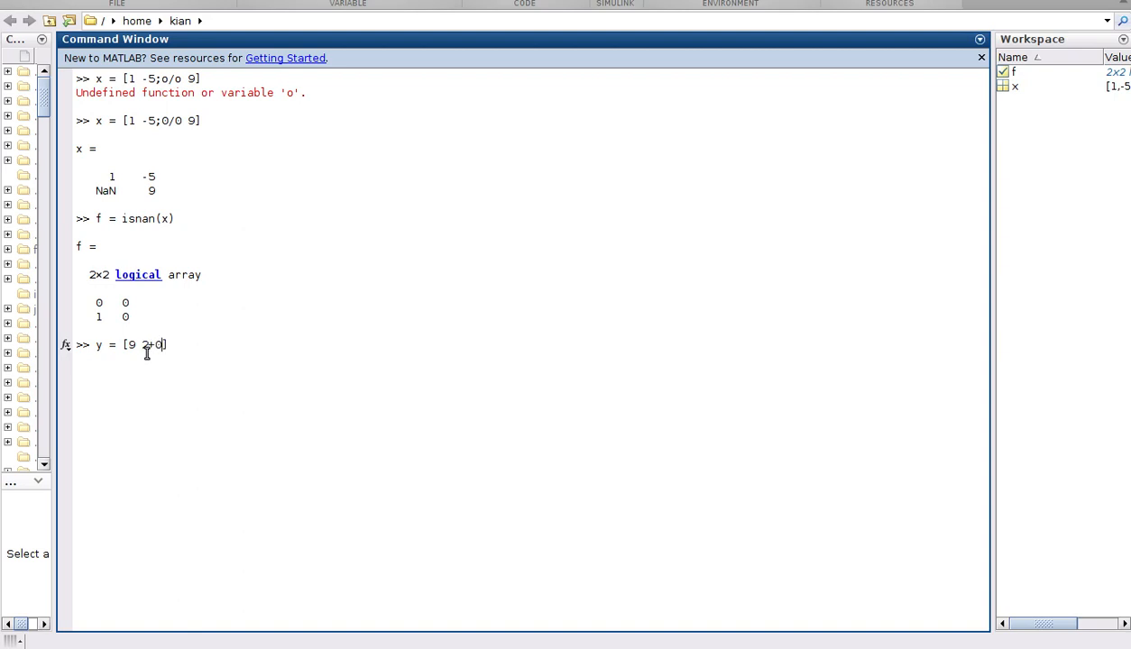
text(/0)
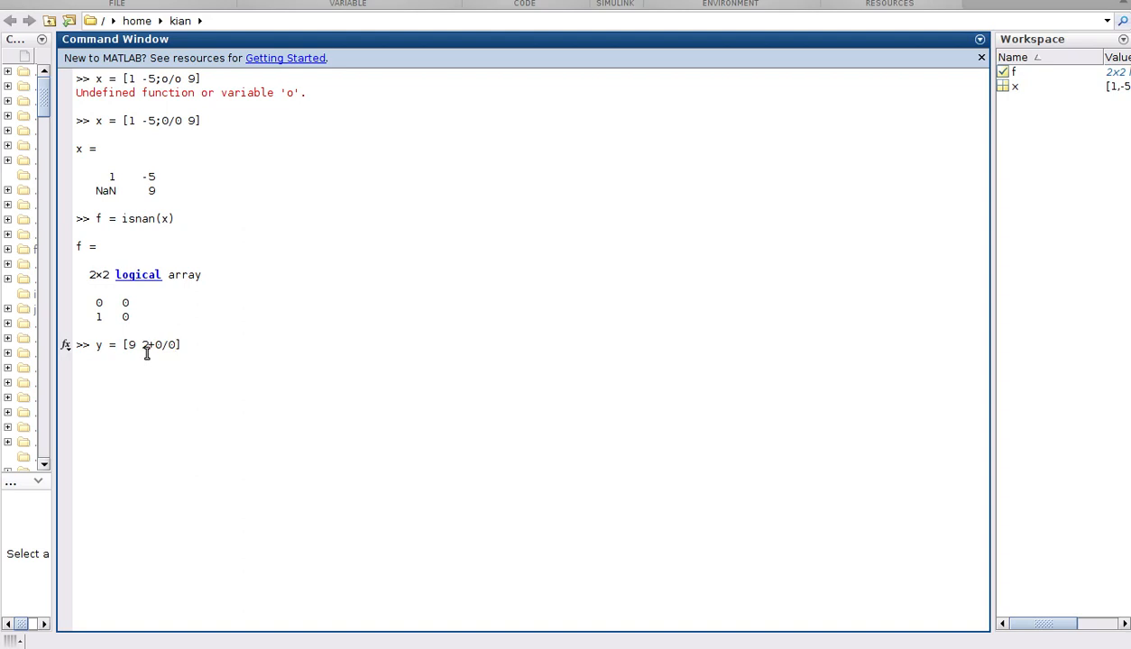
text(i)
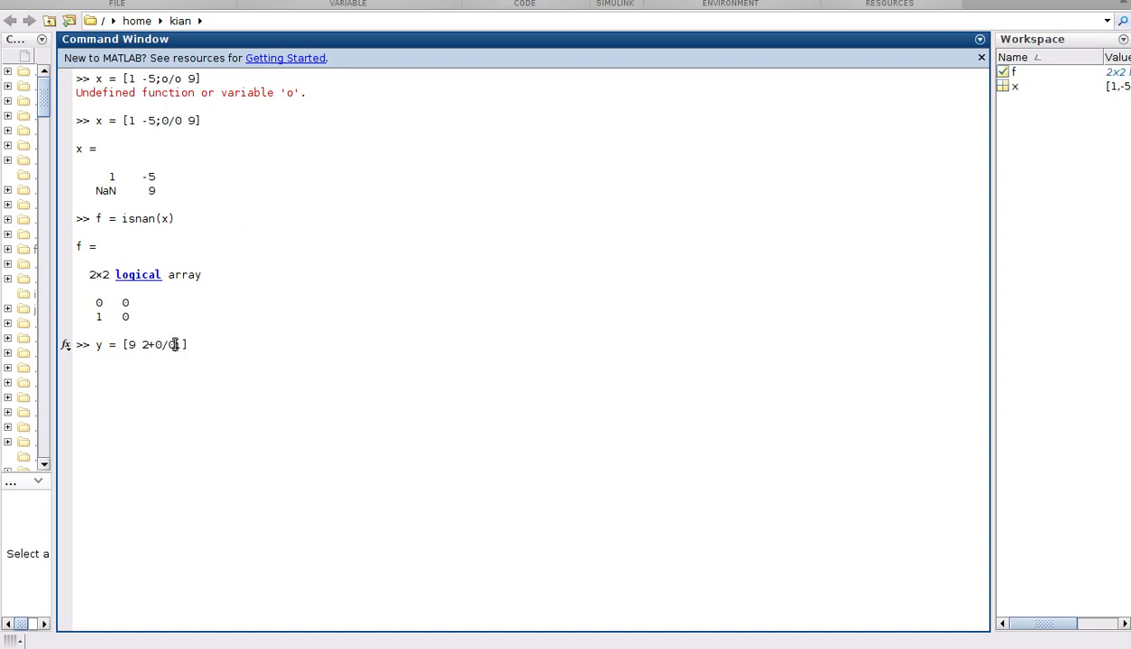
Fix the trailing i and close the bracket so the command reads y = [9 2+0/0i].
double_click(166, 345)
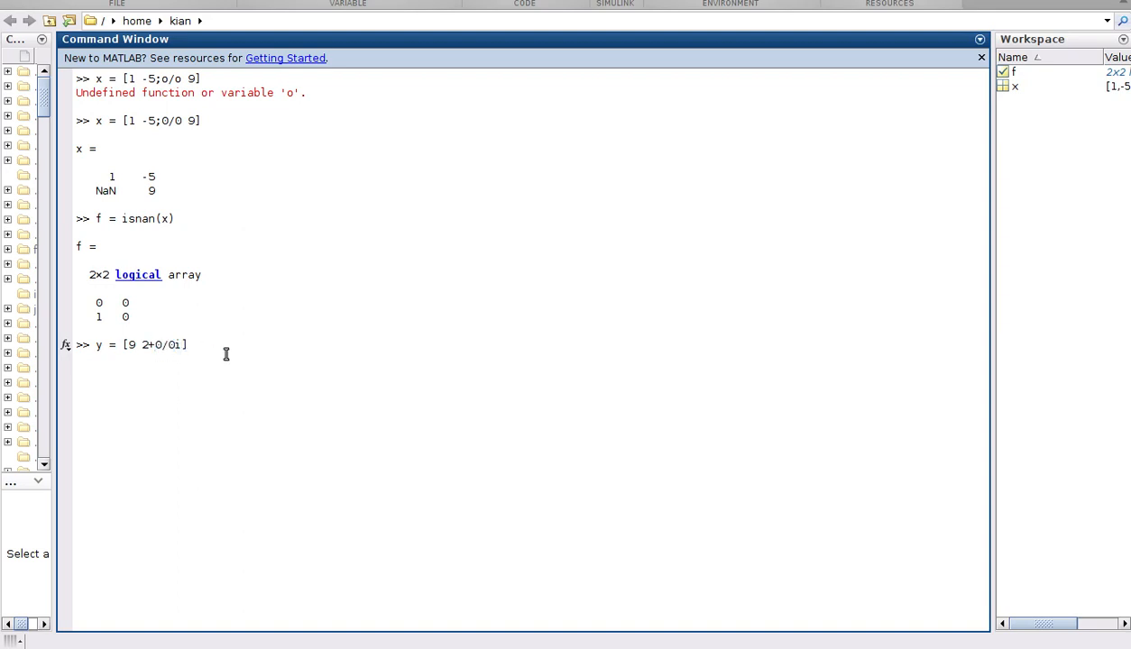
key(Backspace)
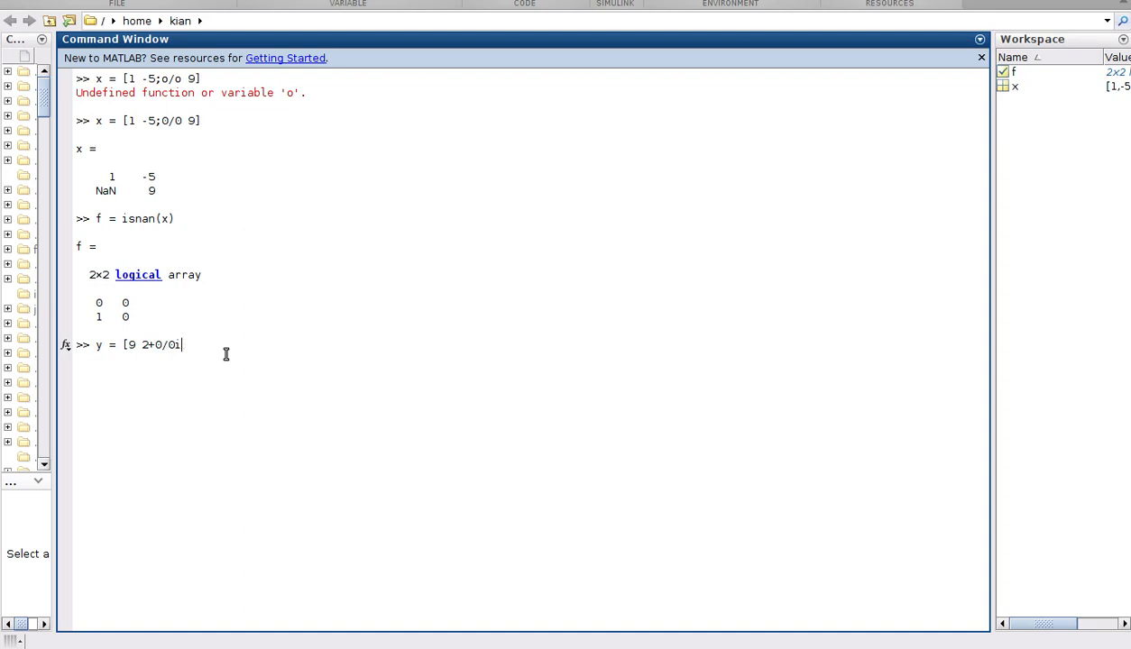
key(Backspace)
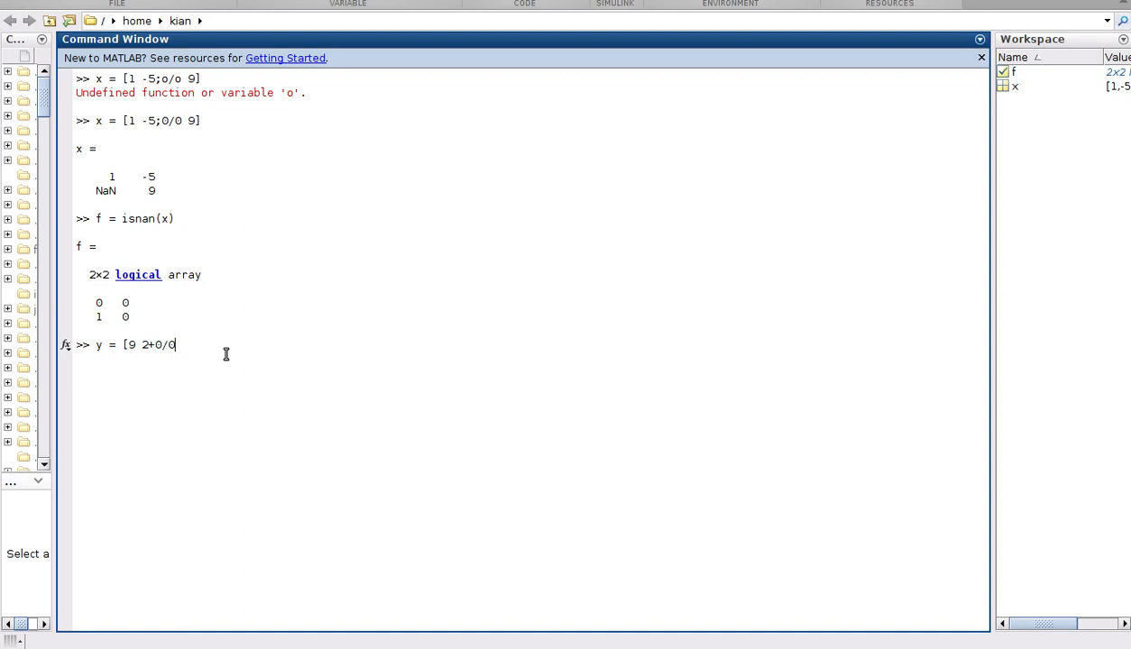
text(i)
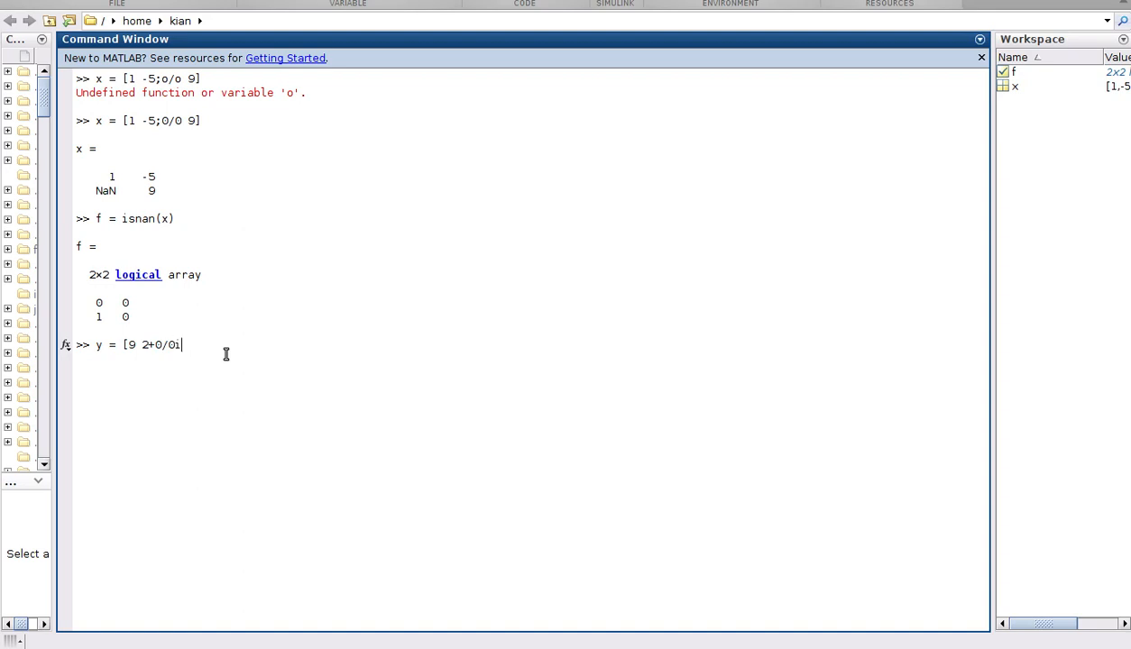
text(])
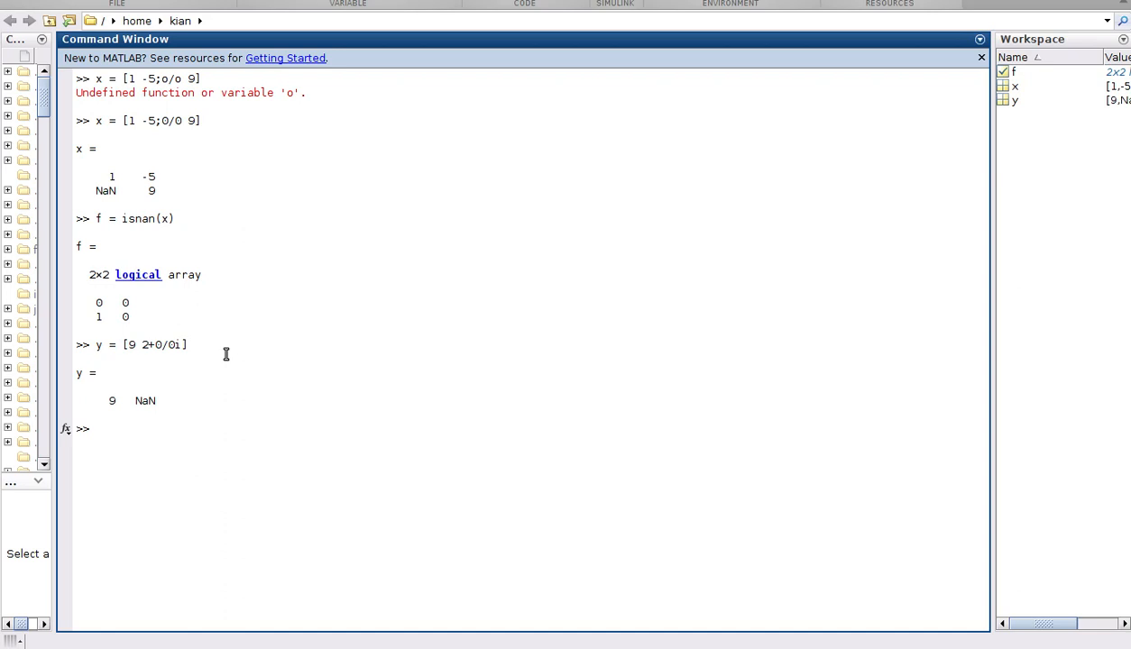
mouse_move(148, 400)
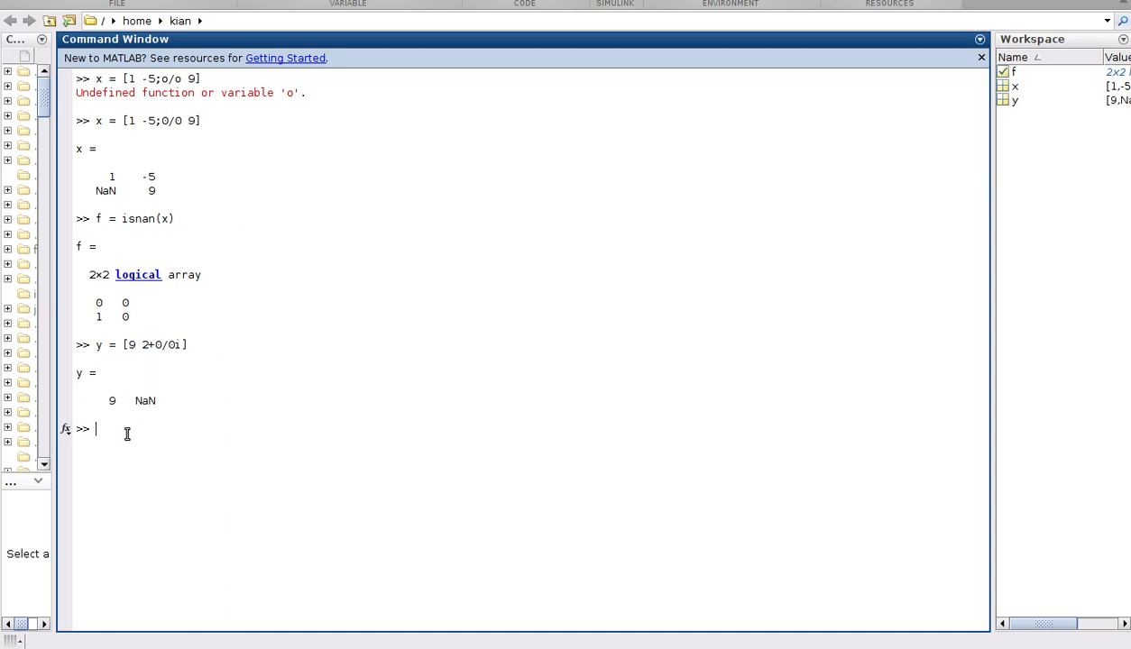
Recall the earlier x definitions from the history and re-run them.
key(Up)
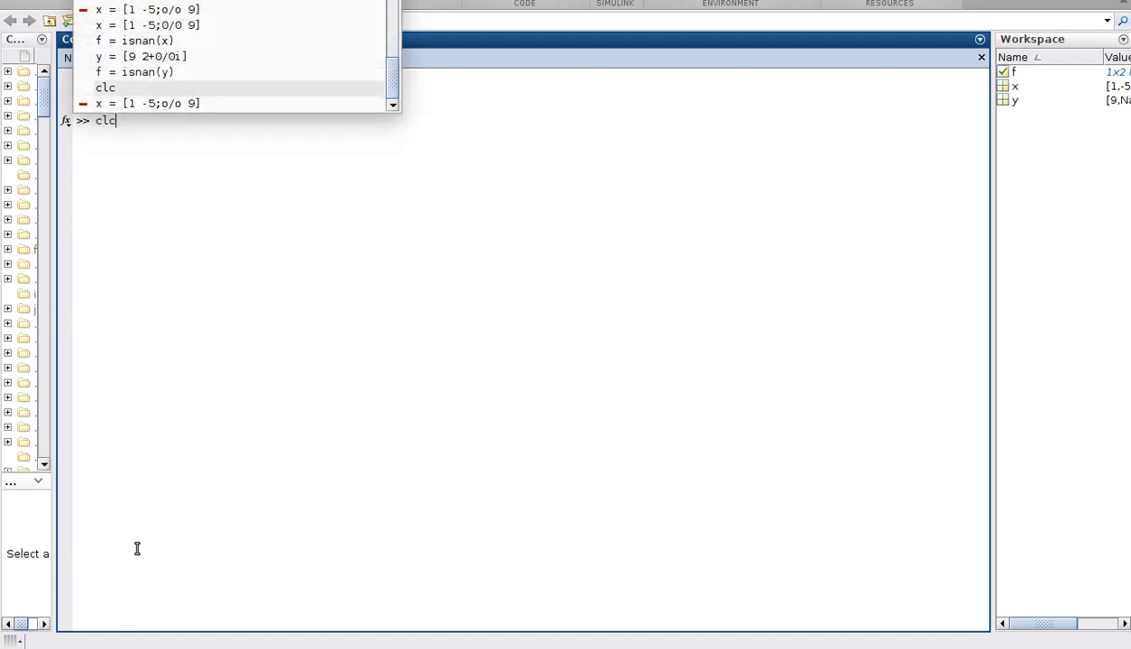
key(Return)
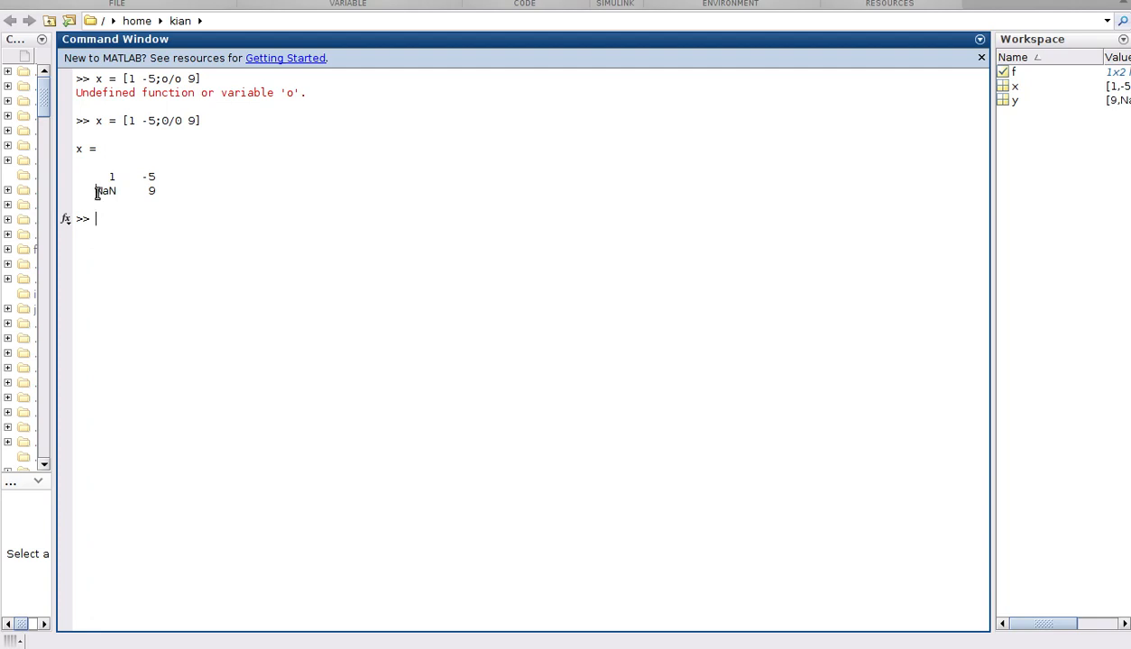
Point out the NaN in x and enter x(isnan(x))= to replace it with 0.
double_click(105, 191)
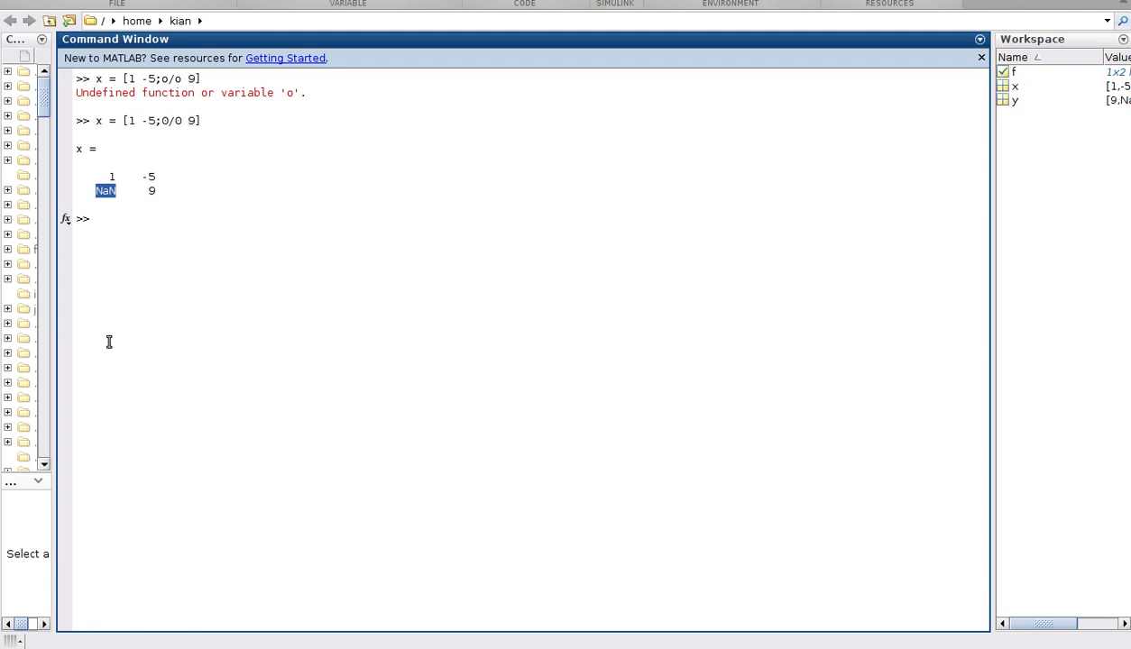
text(x)
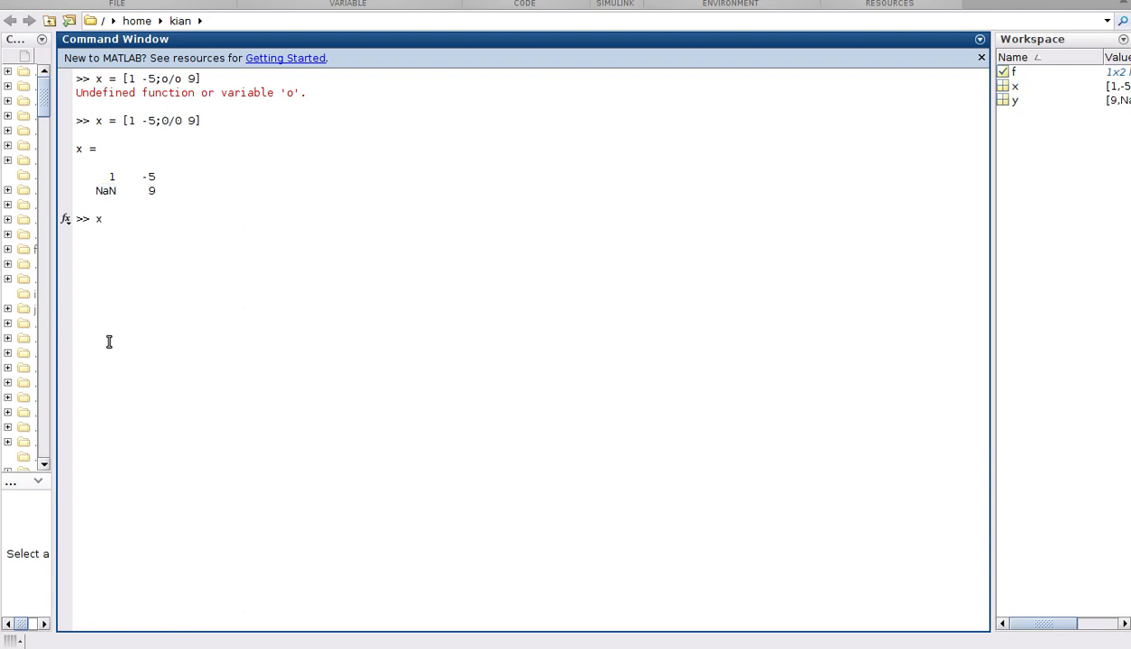
text(())
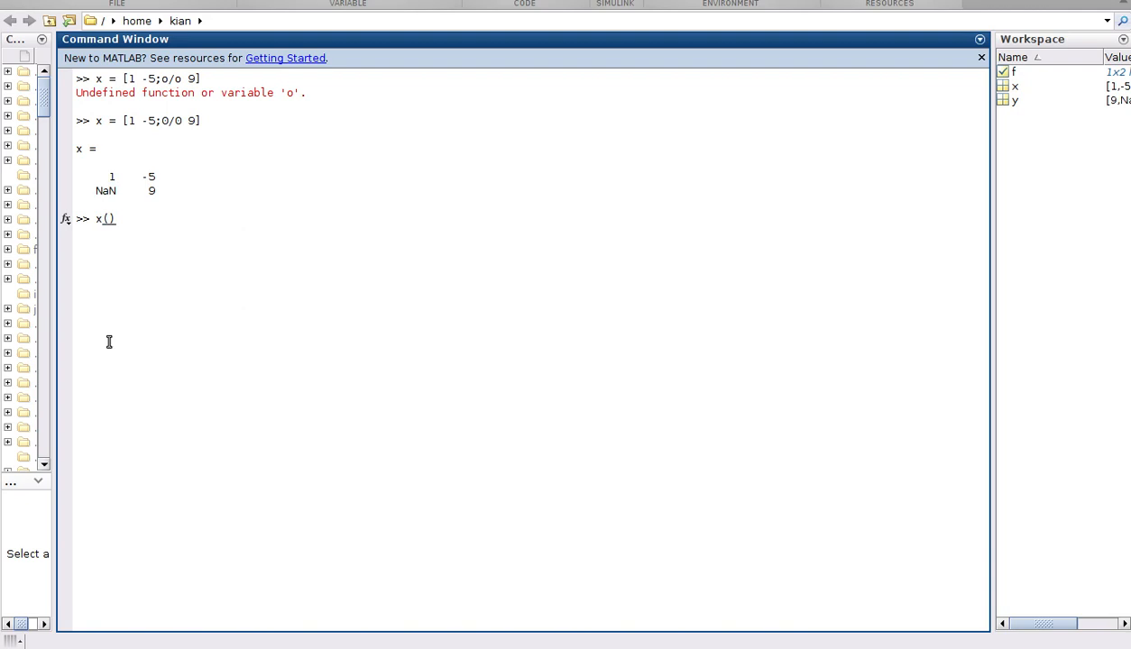
text(x)
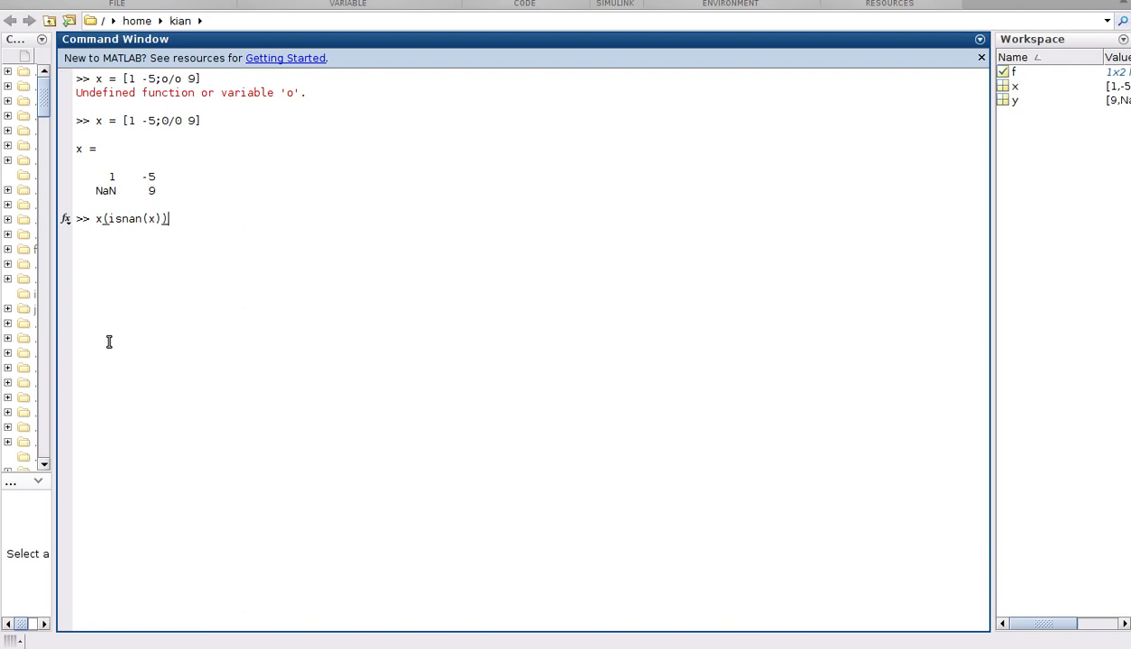
text(=0)
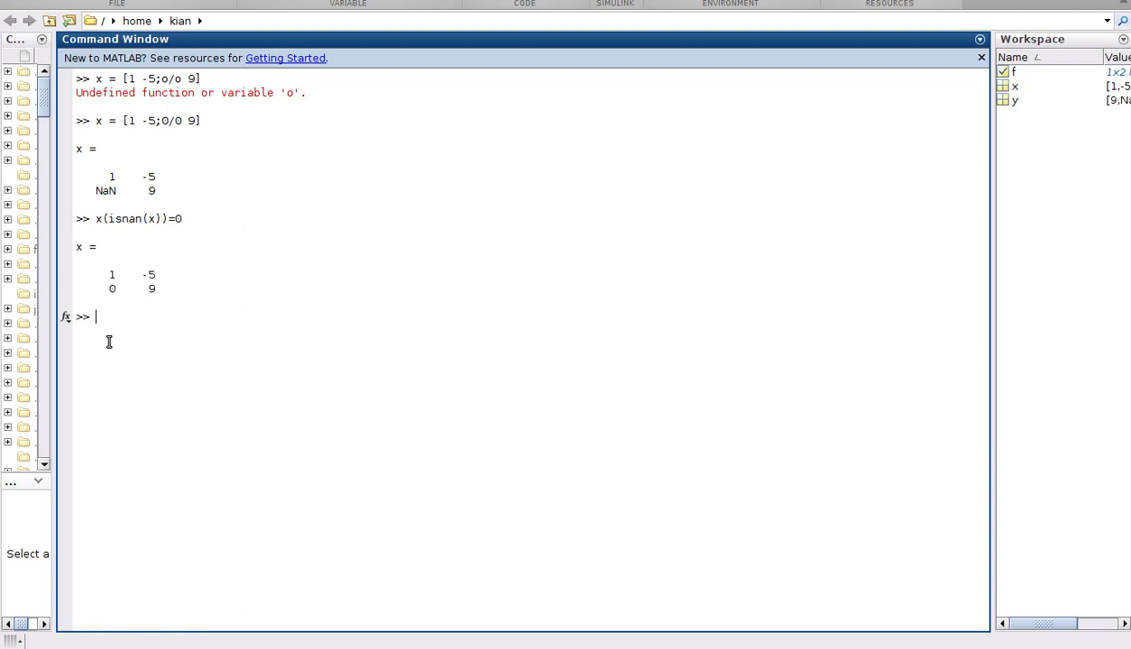
mouse_move(112, 201)
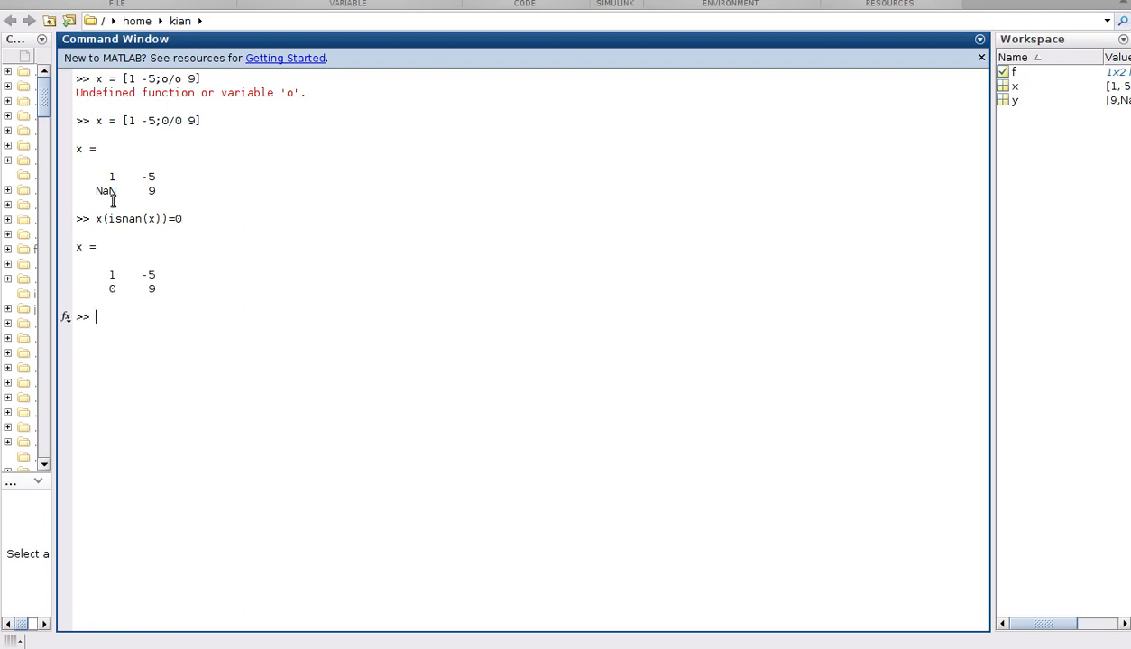
double_click(104, 191)
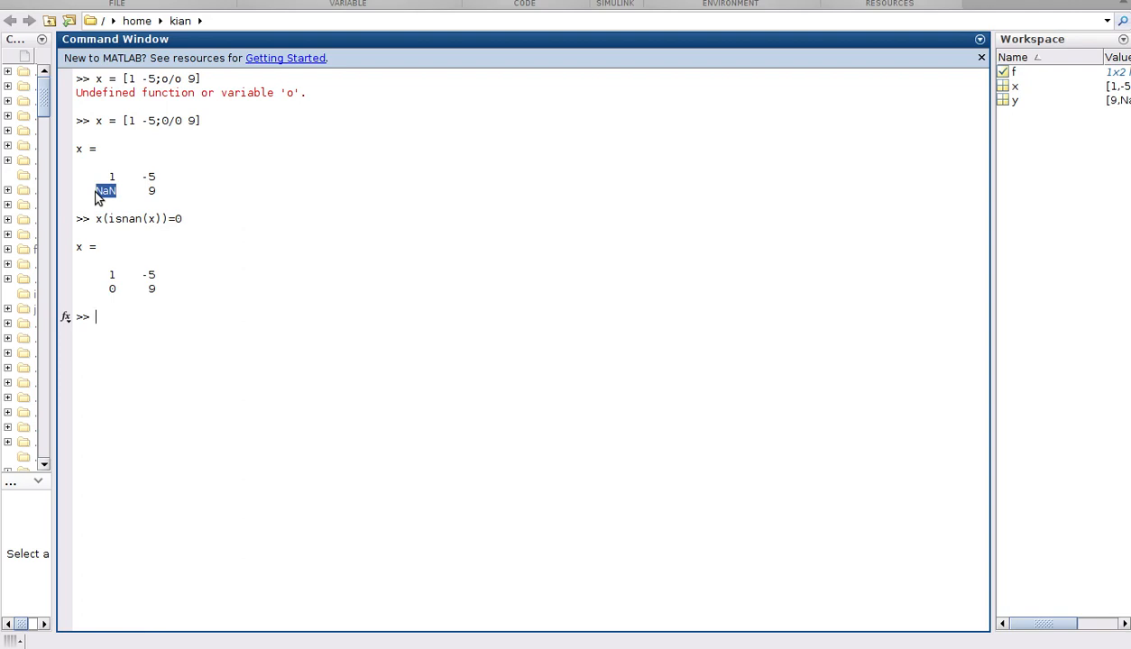
mouse_move(297, 373)
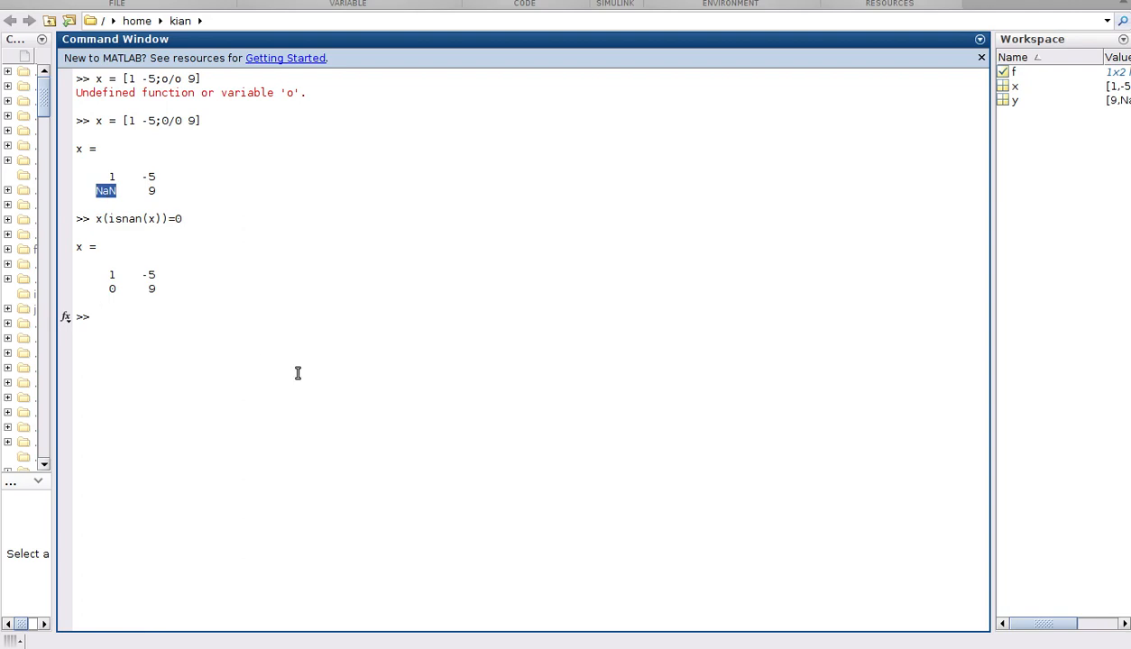